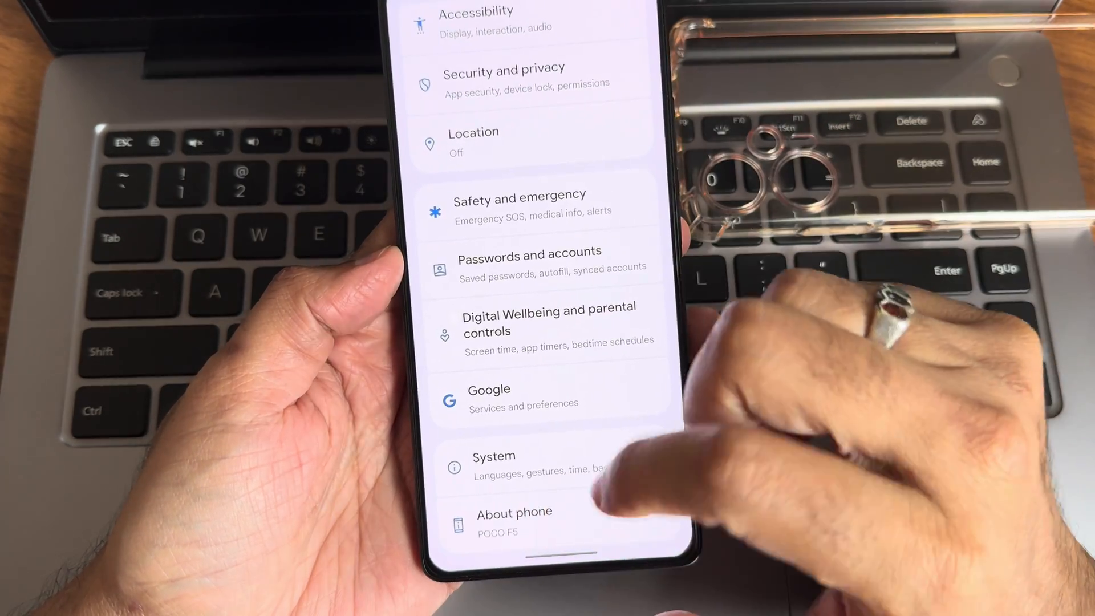
# - Show the Android version details with SuperiorOS version, maintainer, security update and build date
pyautogui.click(514, 520)
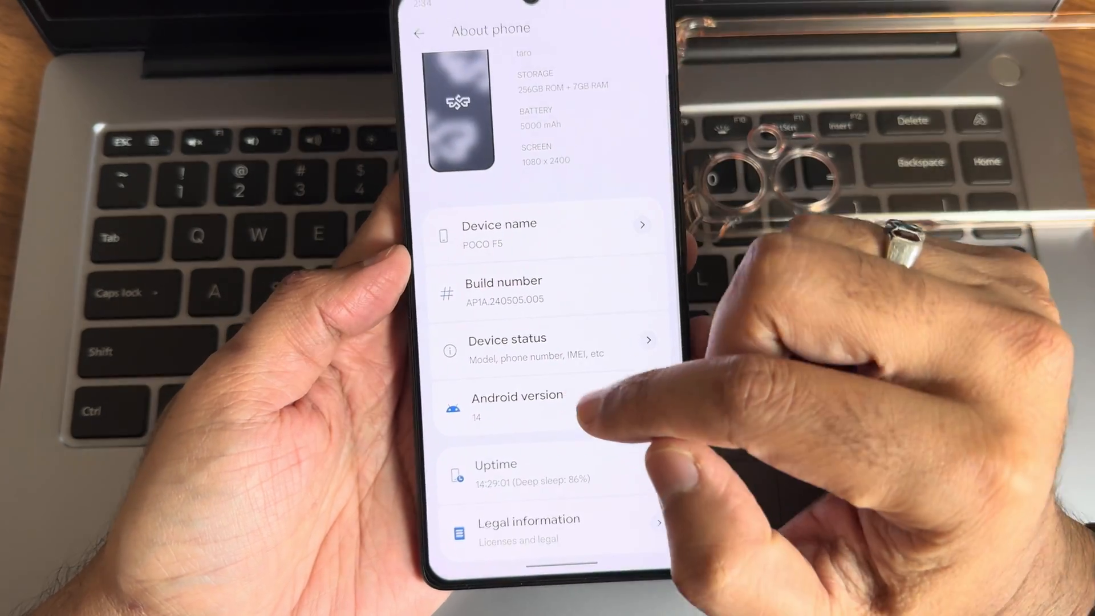
pyautogui.click(516, 405)
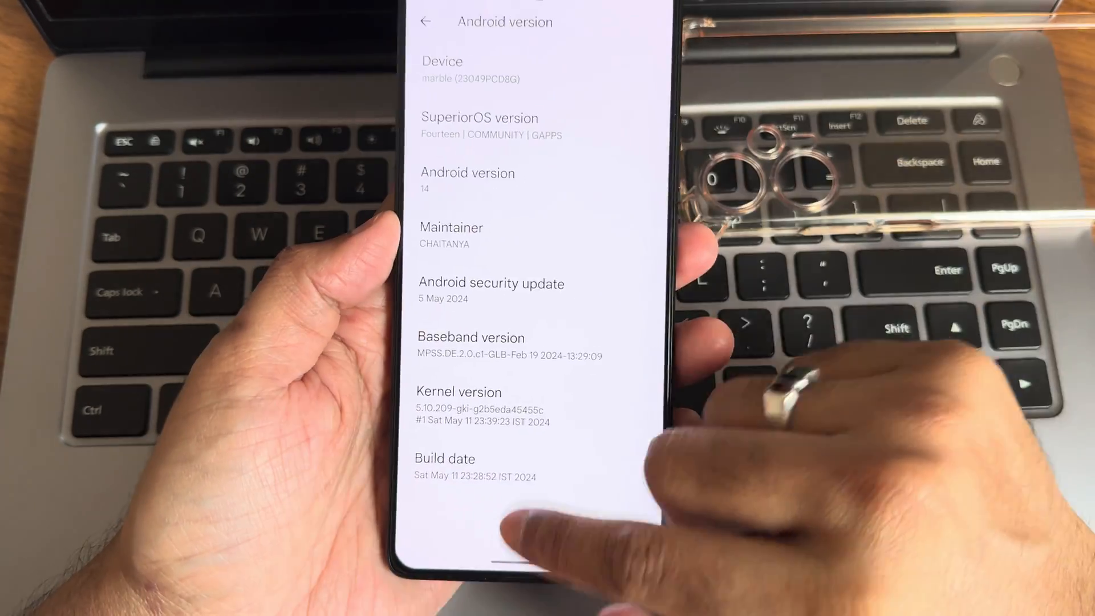
# - Return home and add a Clock widget with the Numeral face to the home screen
pyautogui.press('Home')
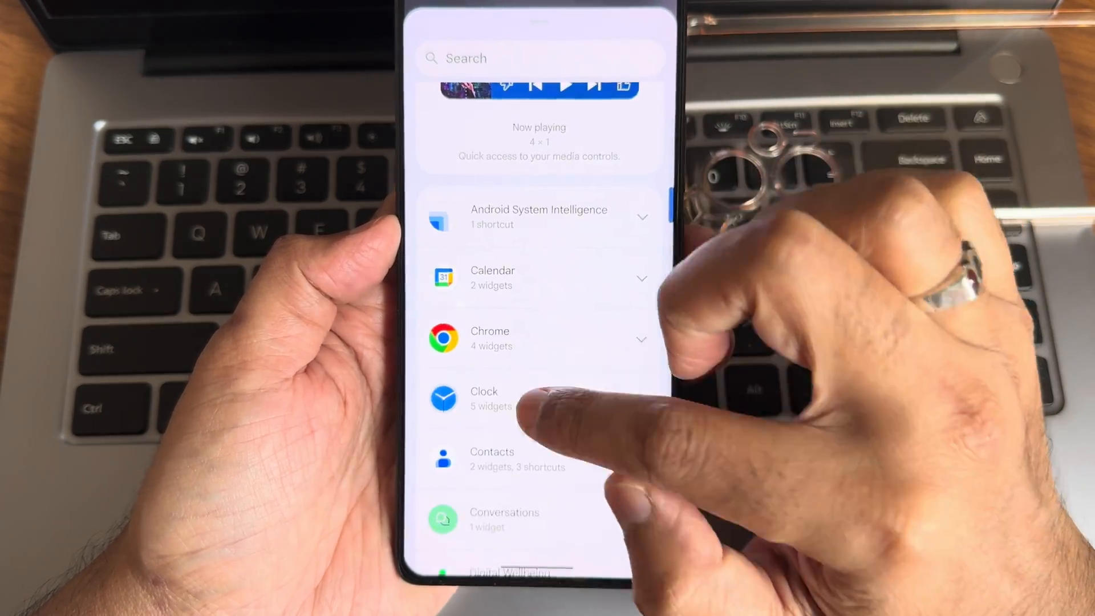
pyautogui.click(483, 398)
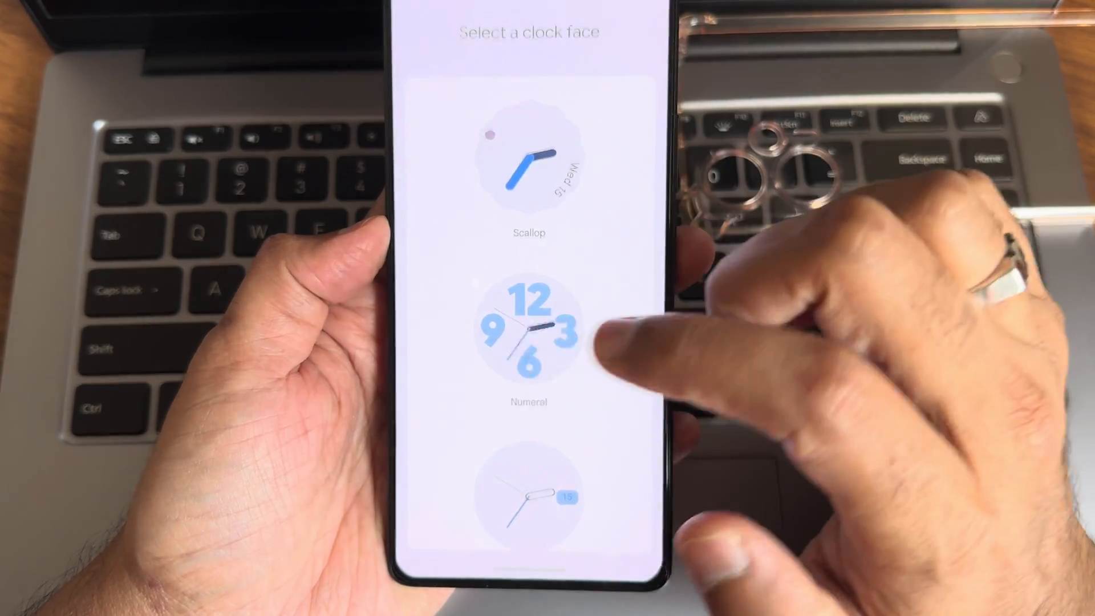
pyautogui.click(529, 332)
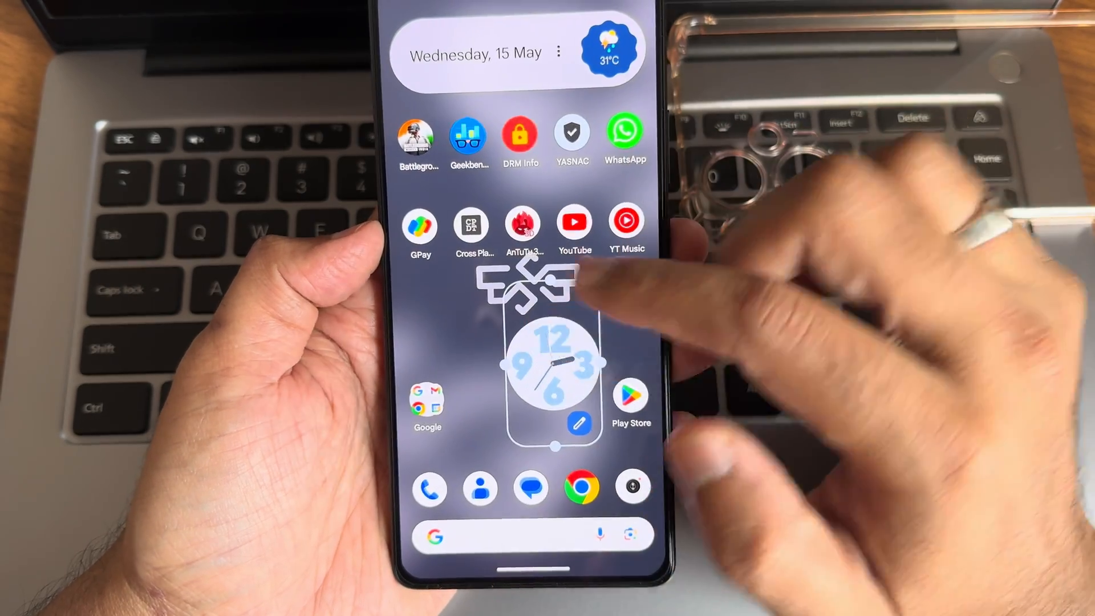
# - Browse the Quick Settings tile editor's available tiles and return to the expanded panel
pyautogui.hscroll(-3)
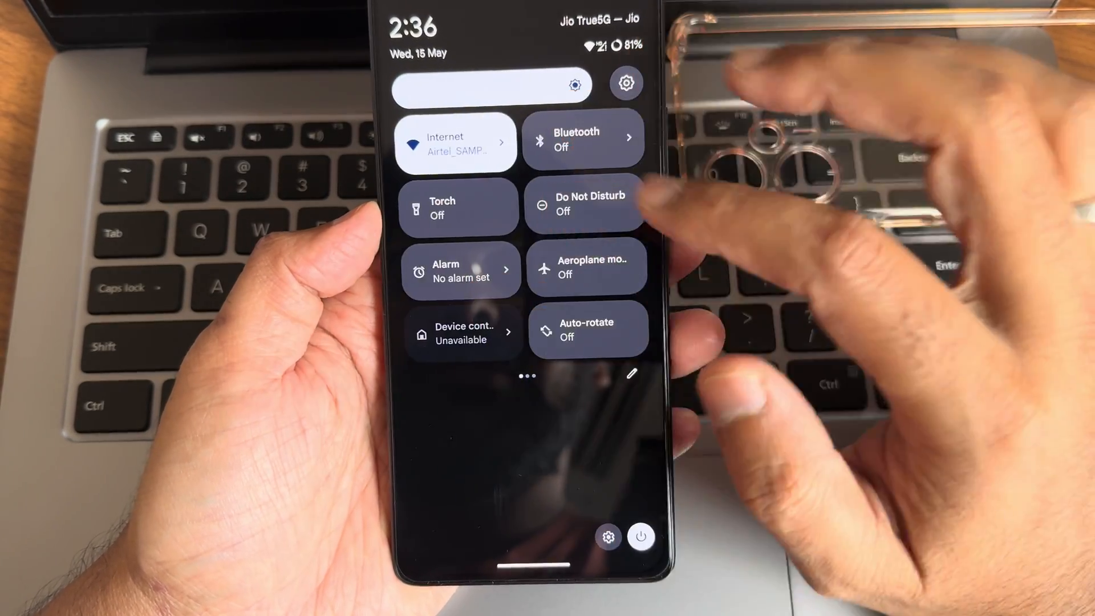
pyautogui.hscroll(-3)
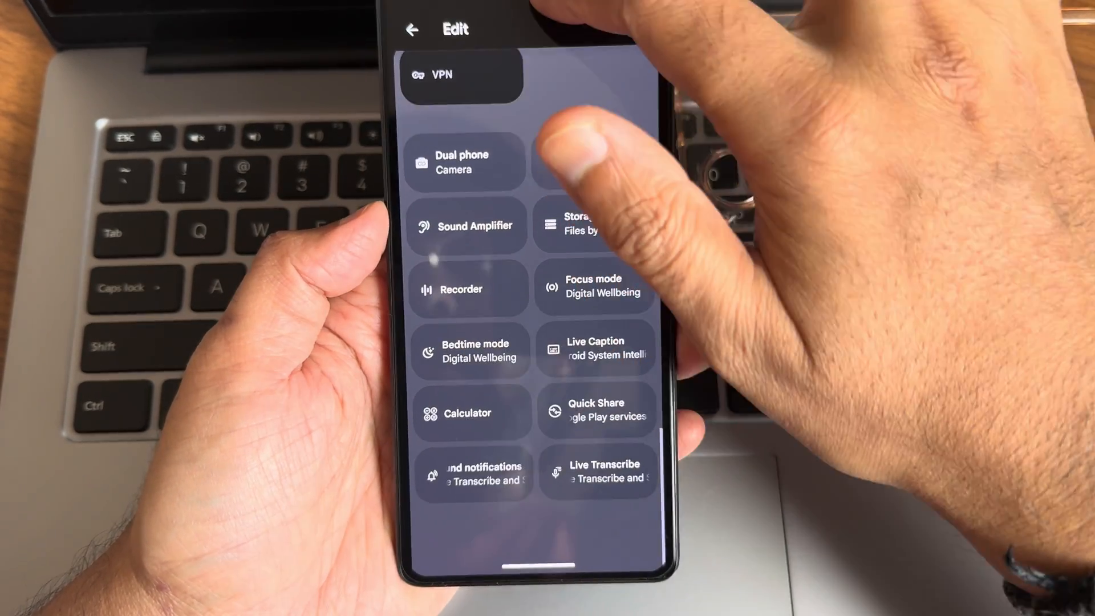
pyautogui.scroll(-3)
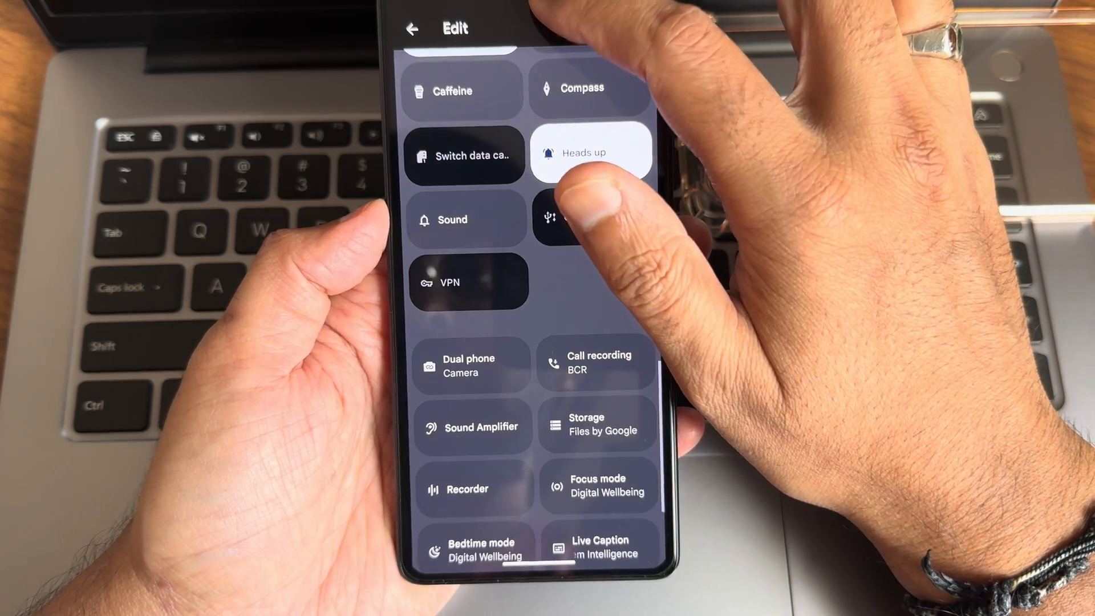
pyautogui.scroll(-3)
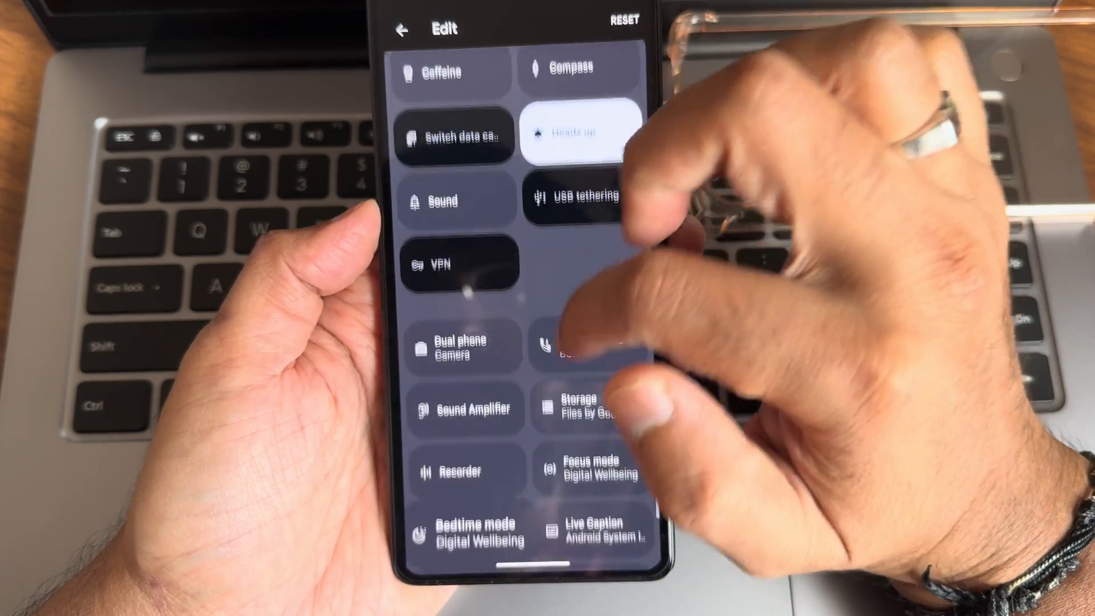
pyautogui.scroll(-3)
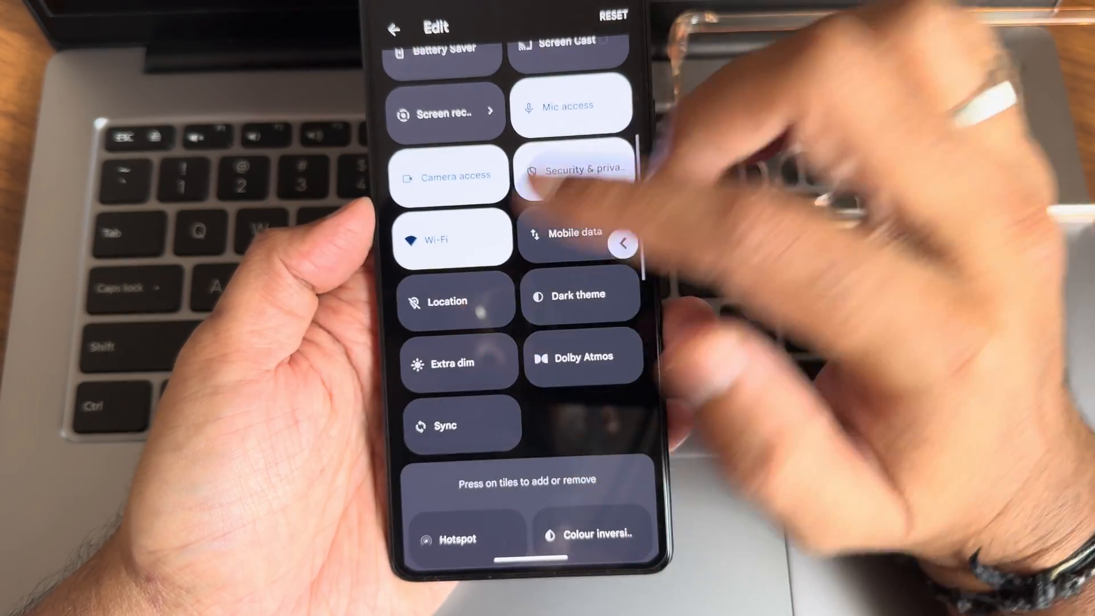
pyautogui.click(394, 28)
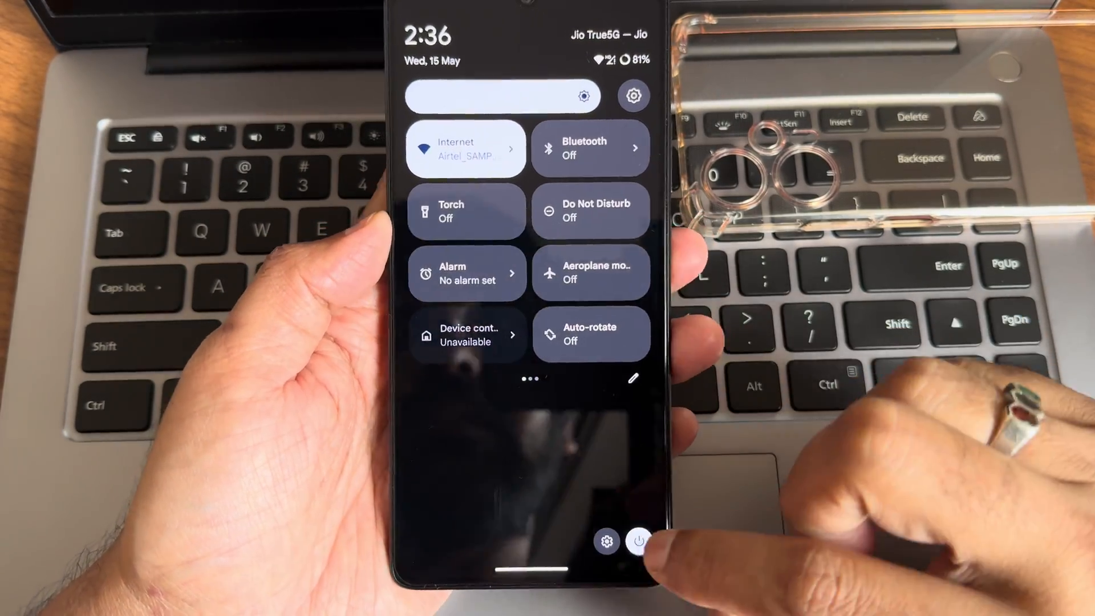
# - View the power menu options, then dismiss the volume panel via Done
pyautogui.click(640, 541)
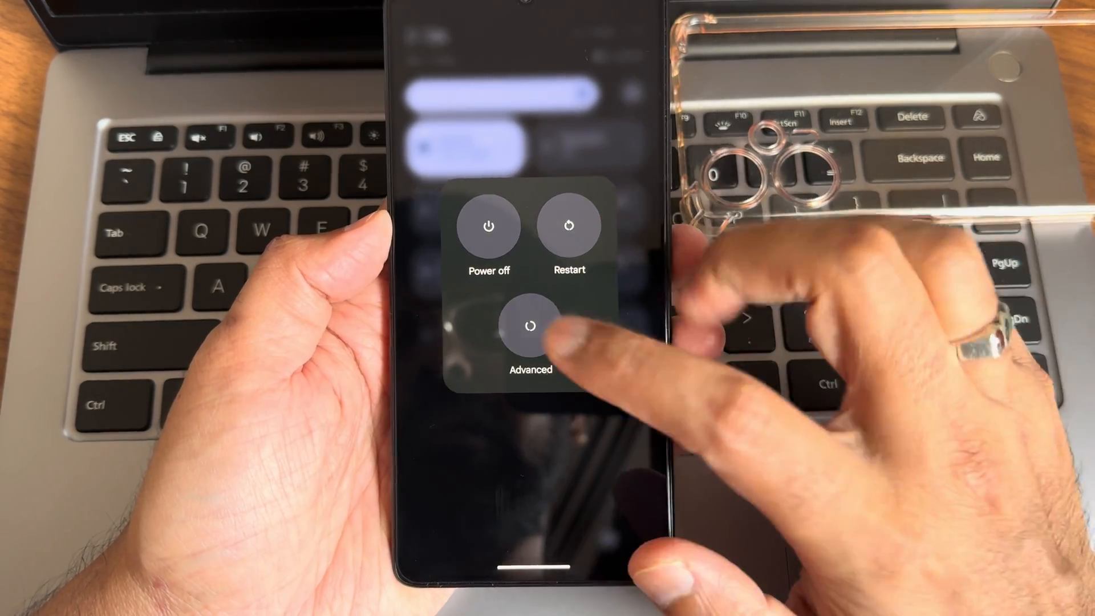
pyautogui.click(531, 332)
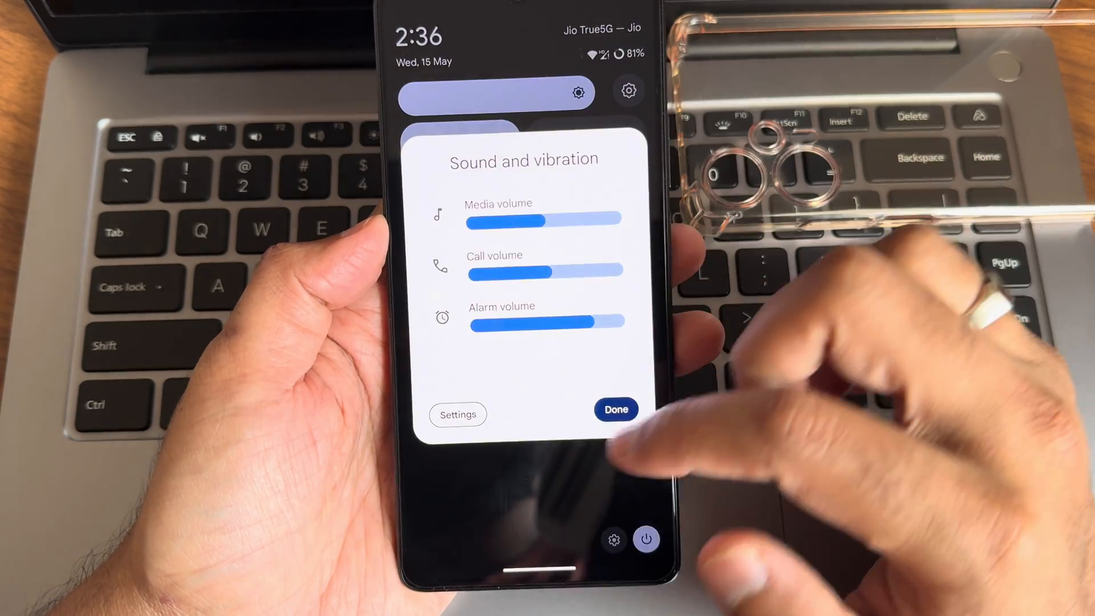
pyautogui.click(615, 410)
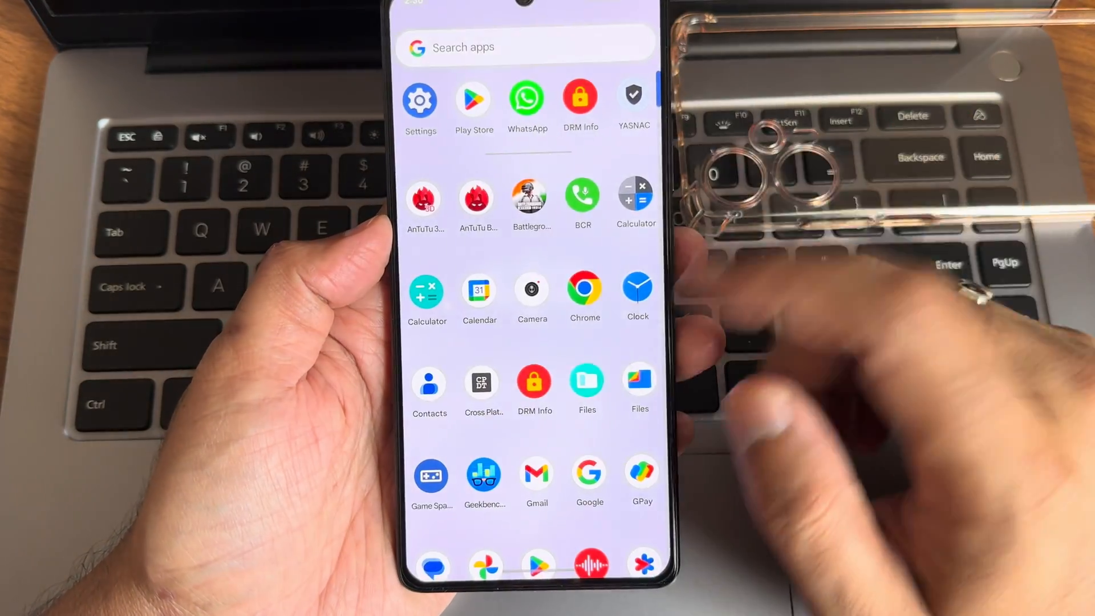
pyautogui.click(532, 291)
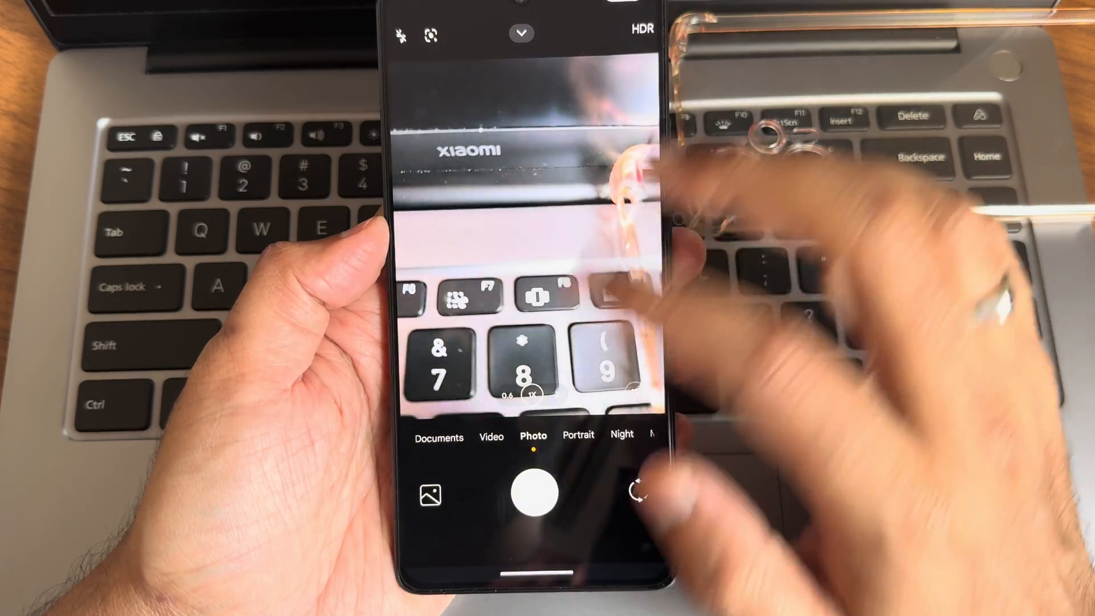
pyautogui.click(522, 33)
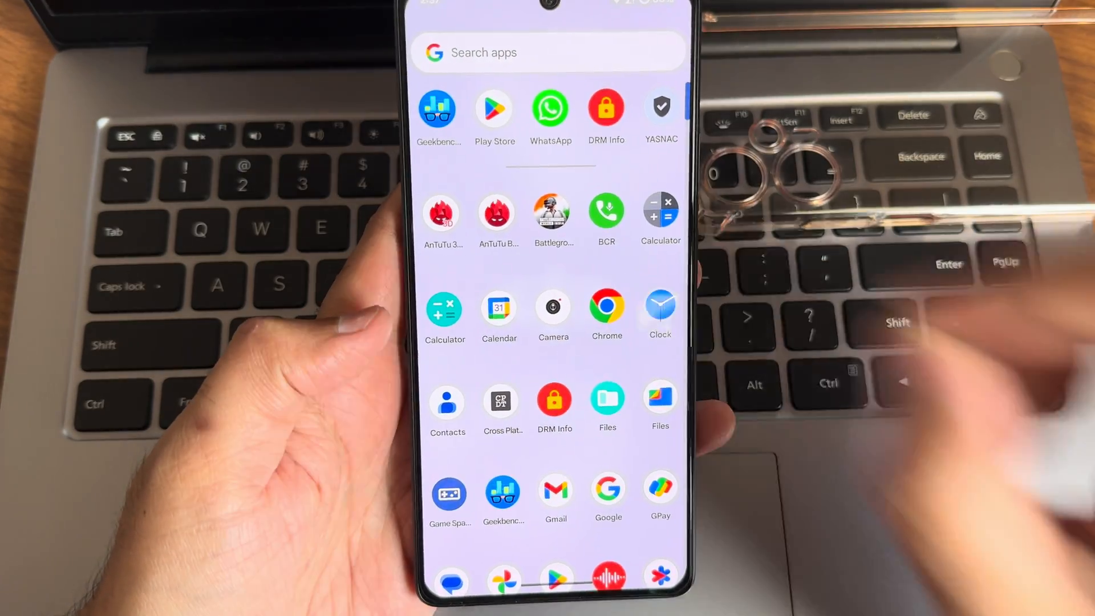
pyautogui.scroll(-3)
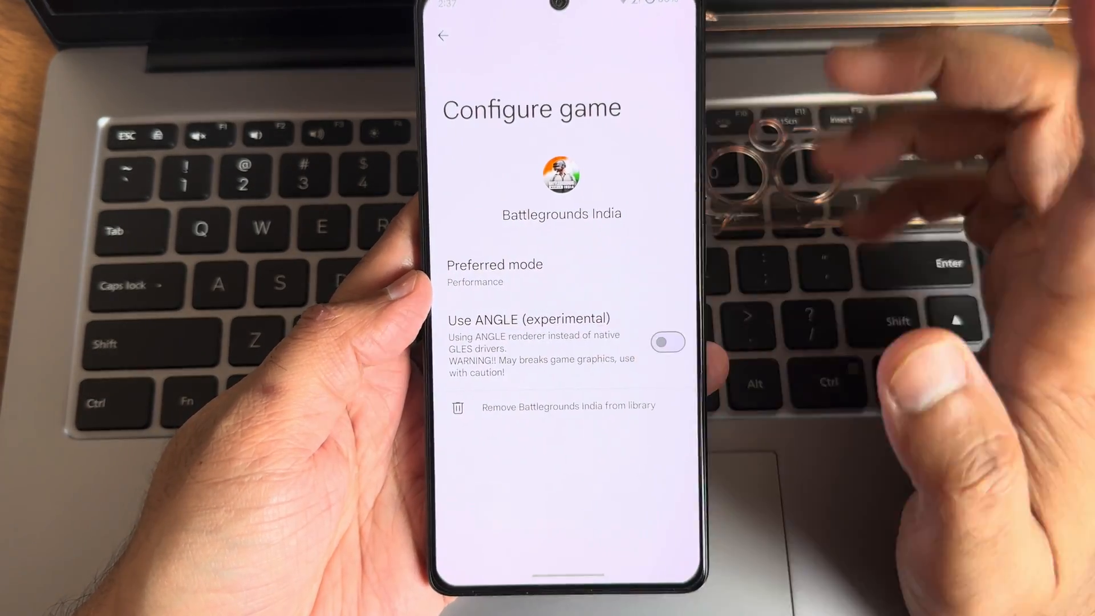
pyautogui.click(442, 35)
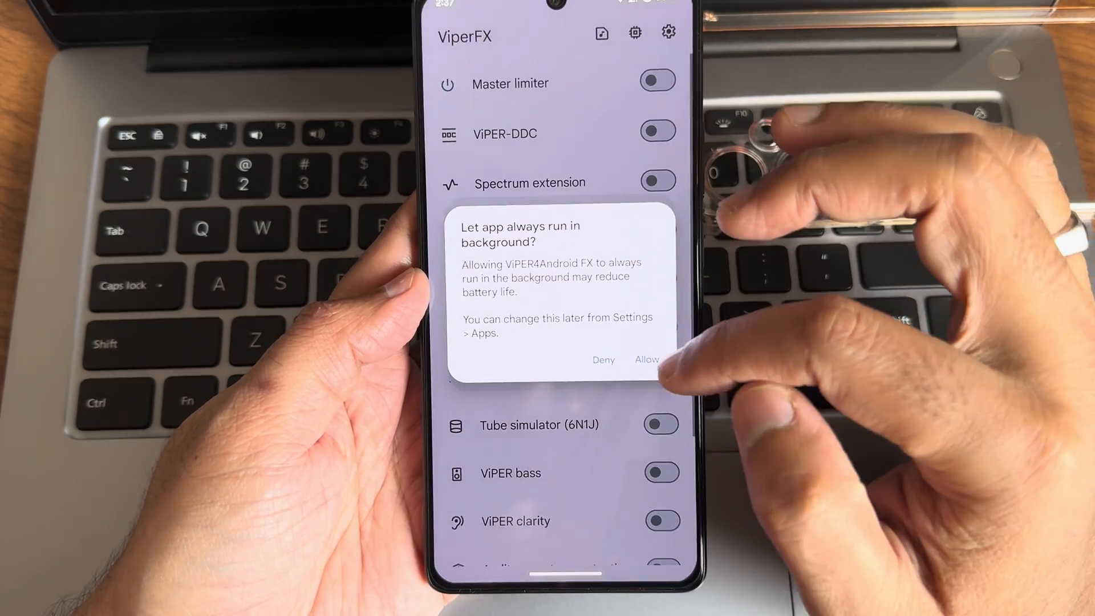
pyautogui.click(647, 360)
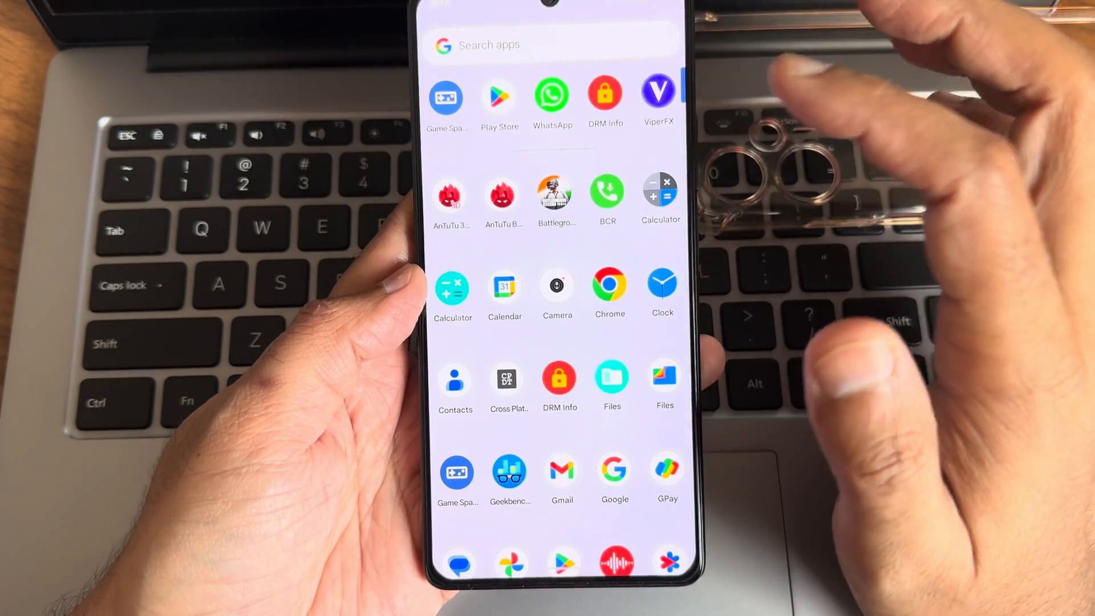
# - Scroll the app drawer and launch Files on the way to the DRM Info device report
pyautogui.scroll(-3)
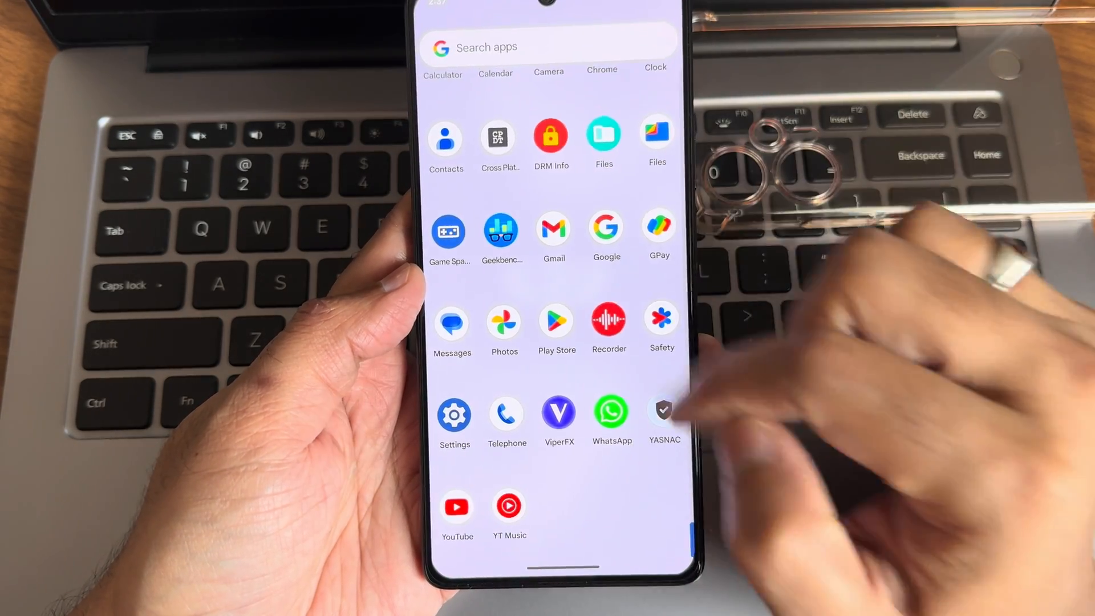
pyautogui.scroll(-3)
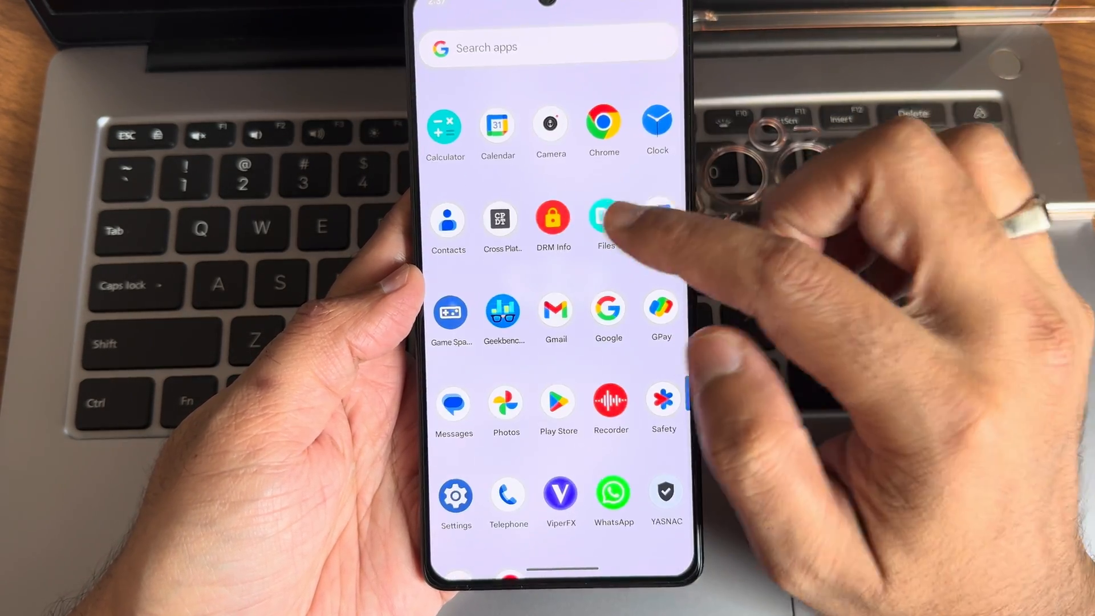
pyautogui.click(605, 217)
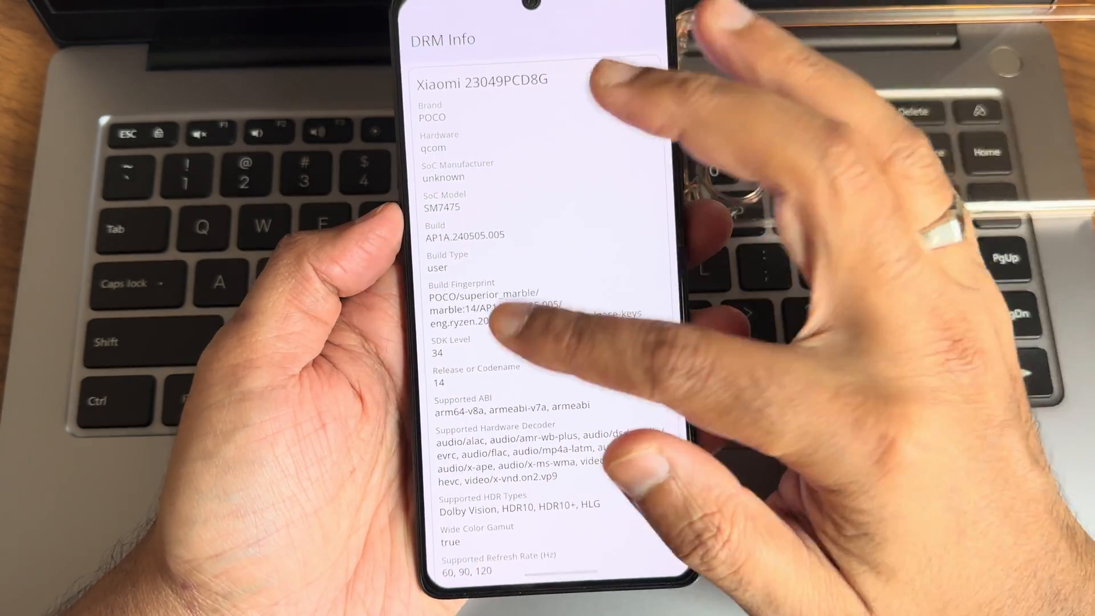
# - Expand Quick Settings, view the Internet tile's network list, then dismiss it
pyautogui.scroll(-3)
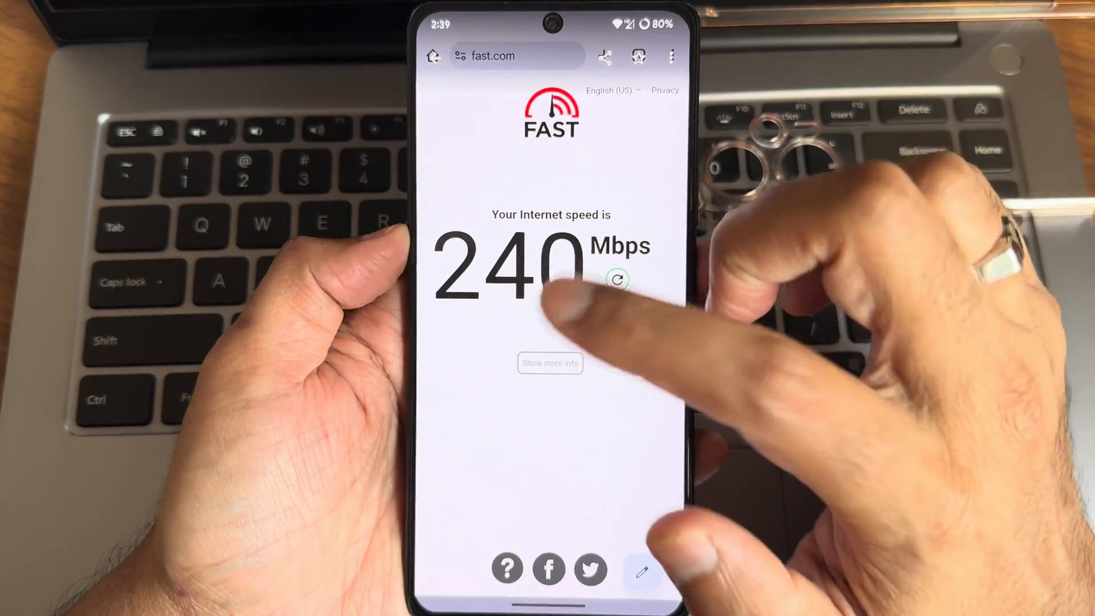
pyautogui.scroll(-3)
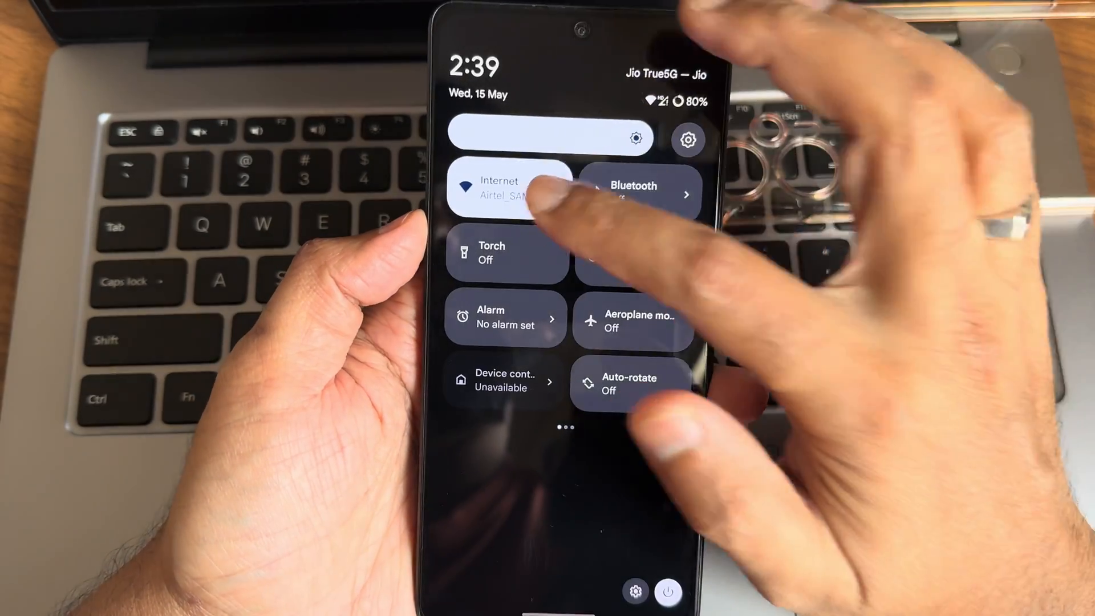
pyautogui.click(507, 191)
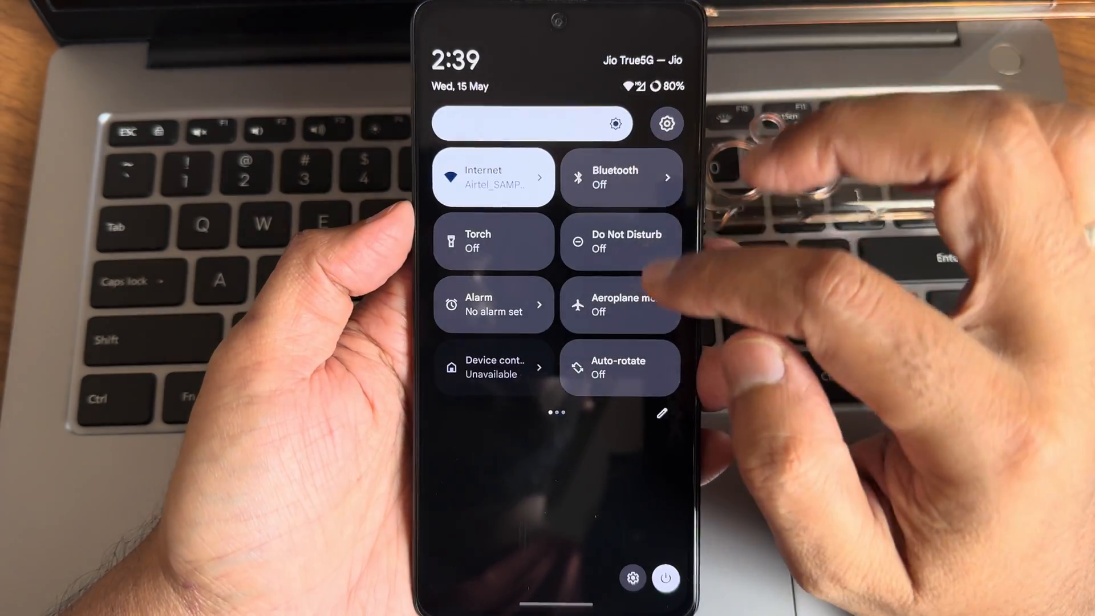
pyautogui.click(493, 177)
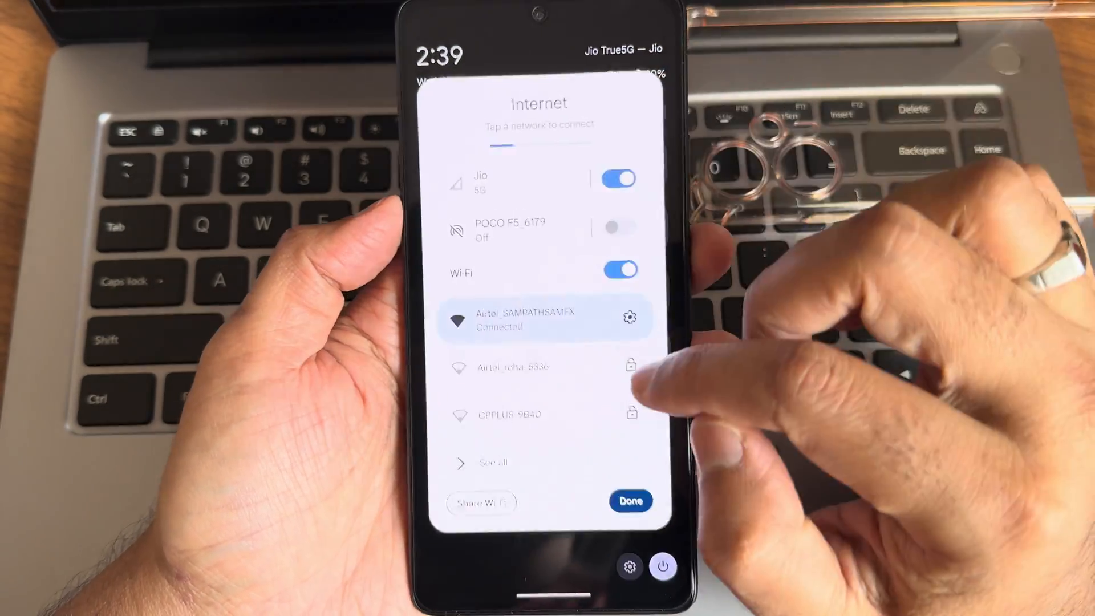
pyautogui.click(630, 501)
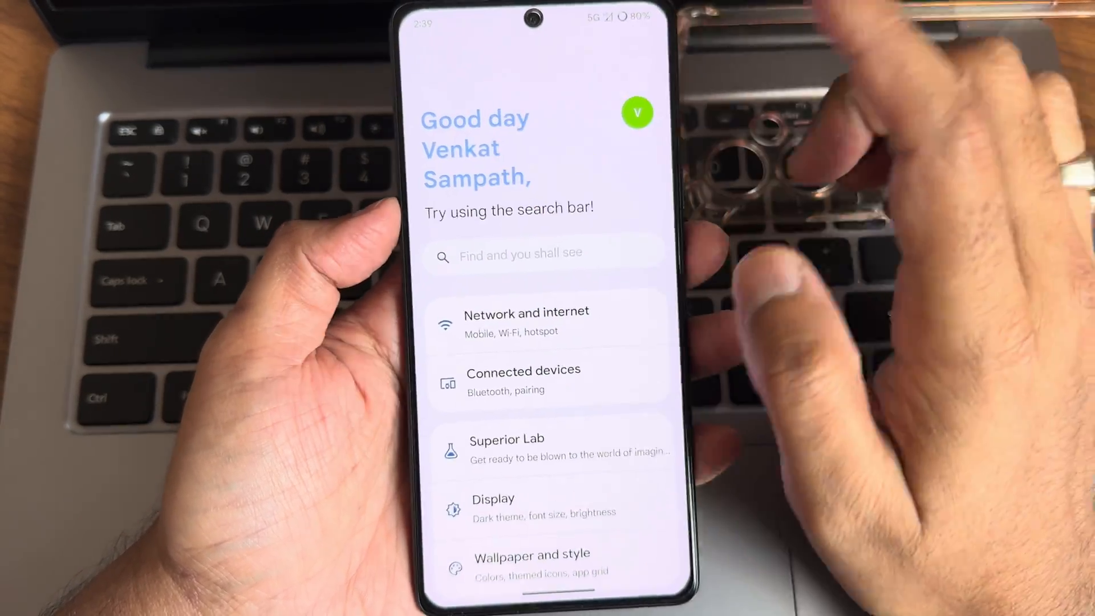
# - Enable 'Unlimited Photos storage' in Superior Lab's Miscellaneous extras
pyautogui.click(506, 447)
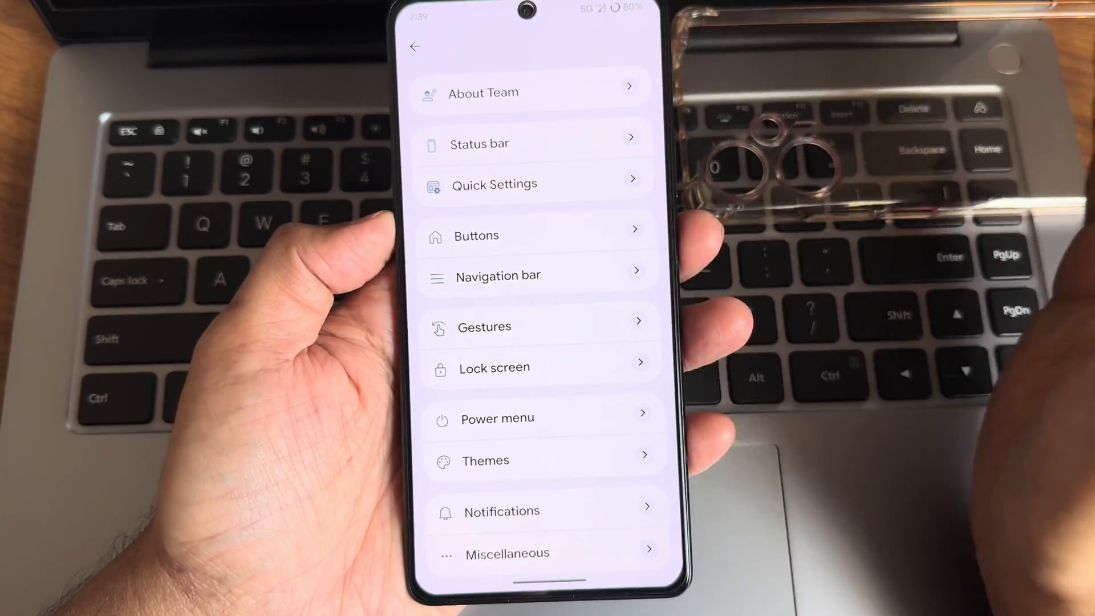
pyautogui.click(508, 553)
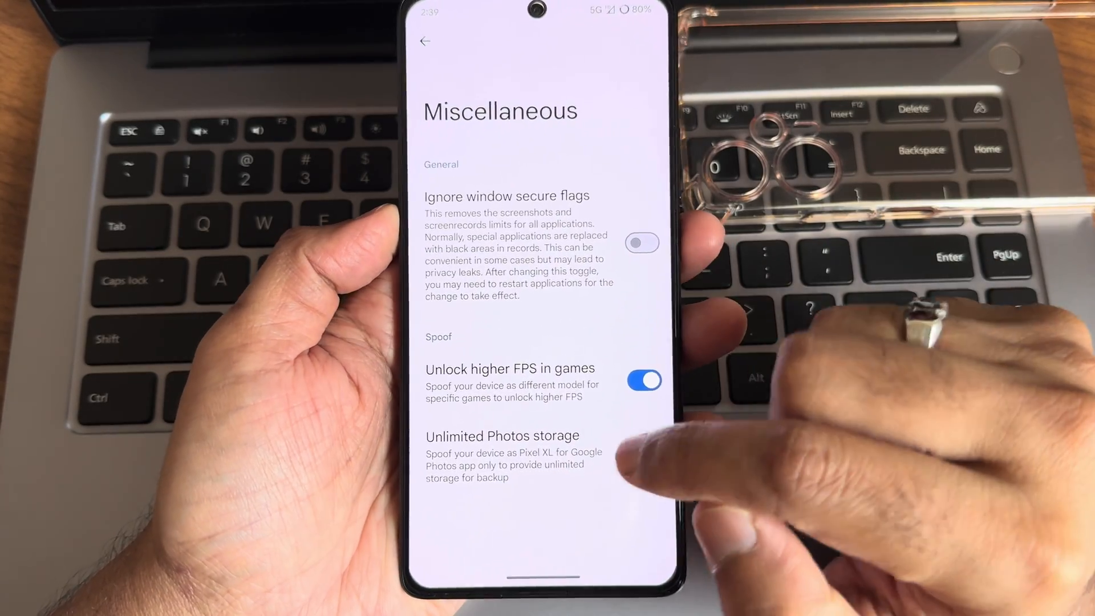
pyautogui.click(648, 449)
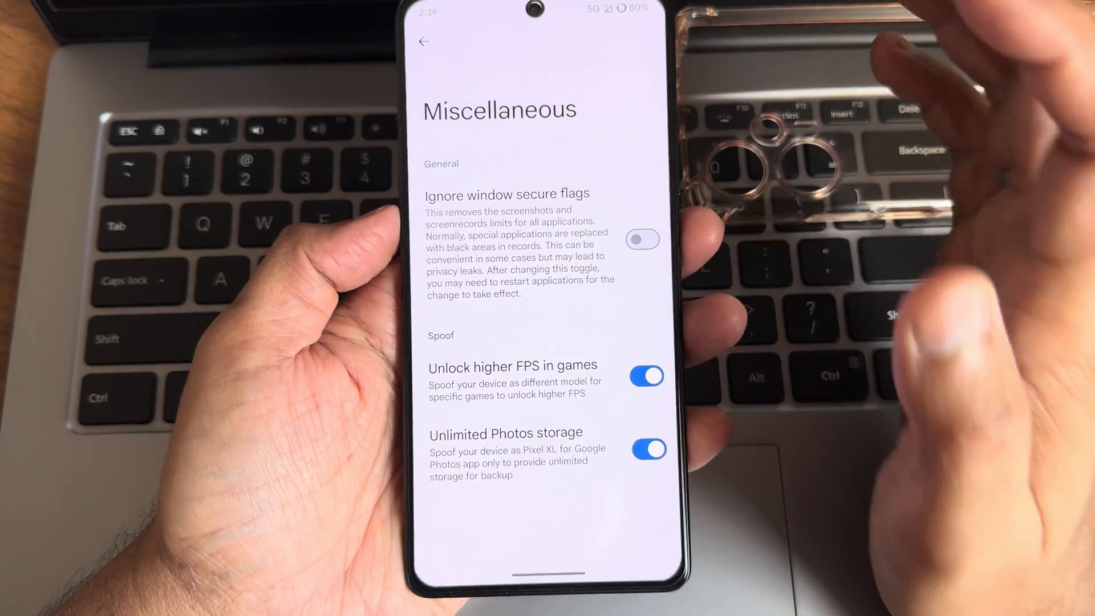
pyautogui.click(424, 43)
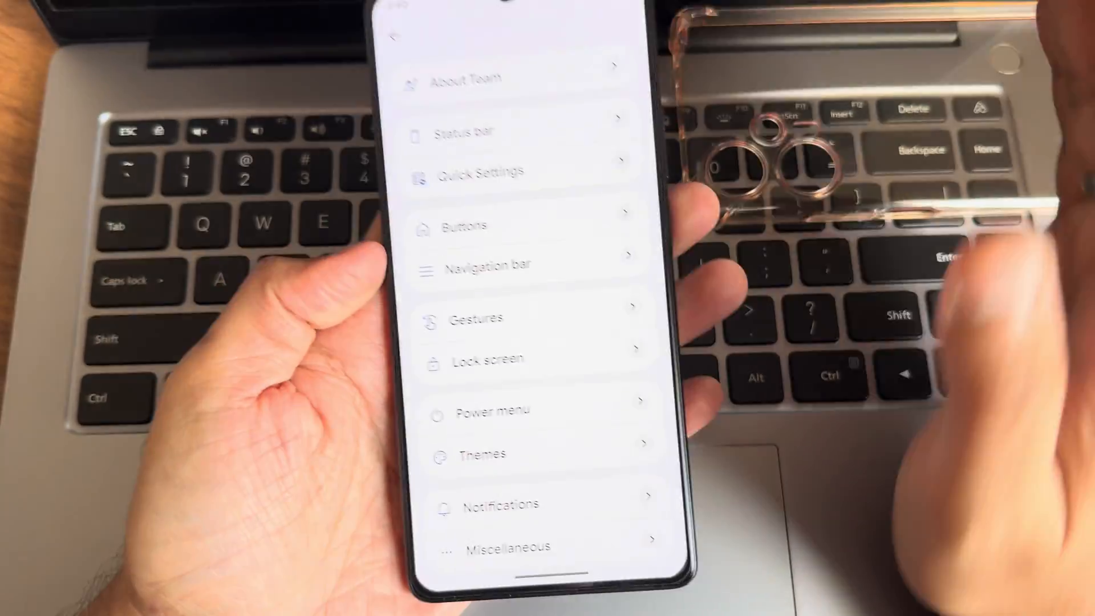
# - Browse Superior Lab's Status bar battery style, gesture navigation and Power menu pages, then return to Settings
pyautogui.click(477, 133)
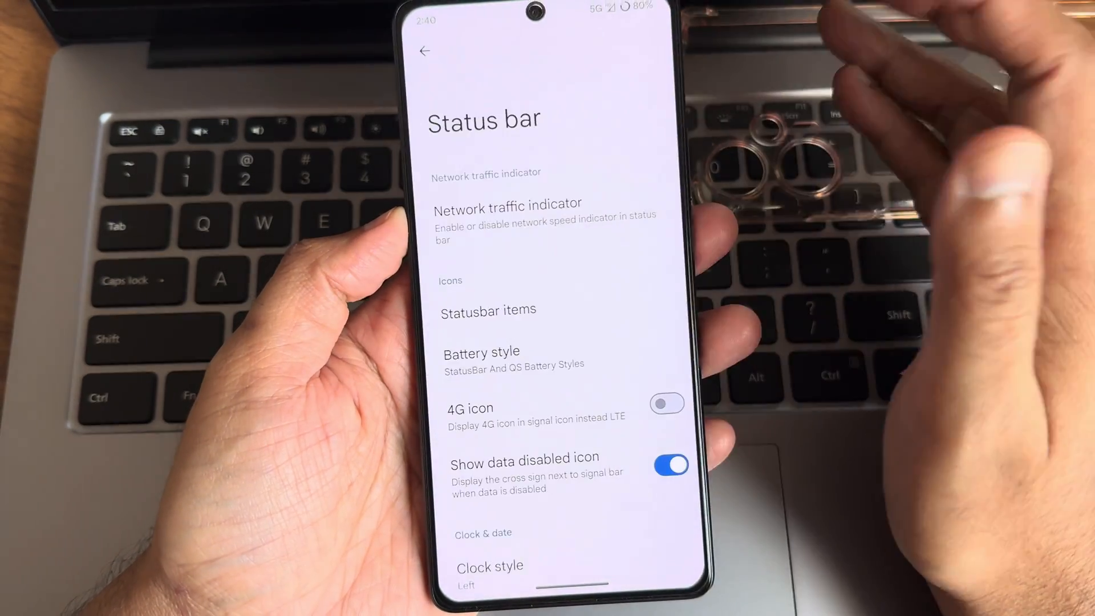
pyautogui.click(508, 203)
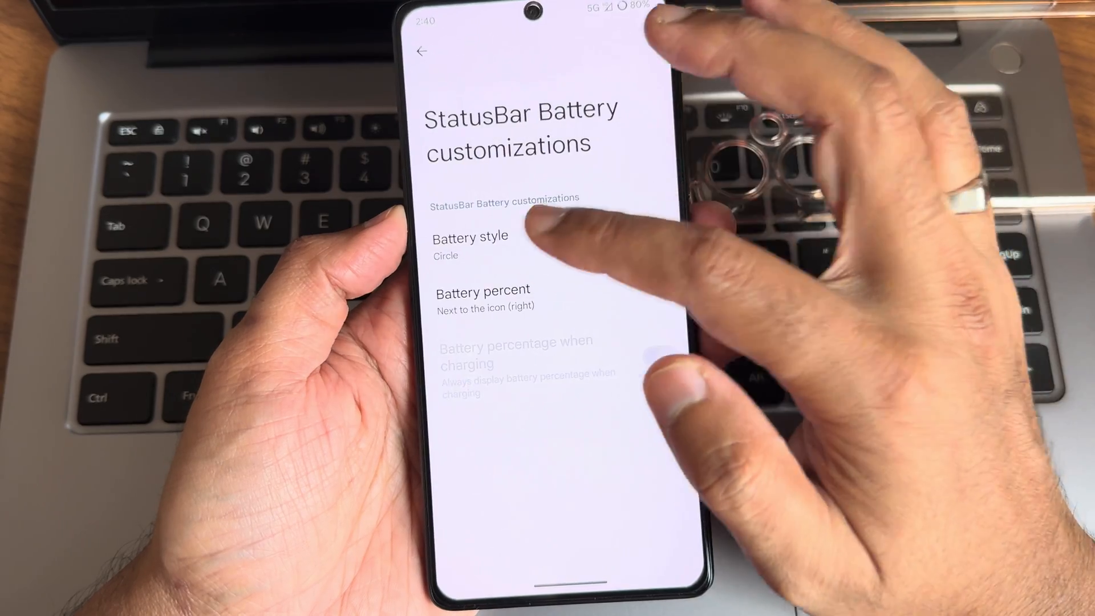
pyautogui.click(420, 51)
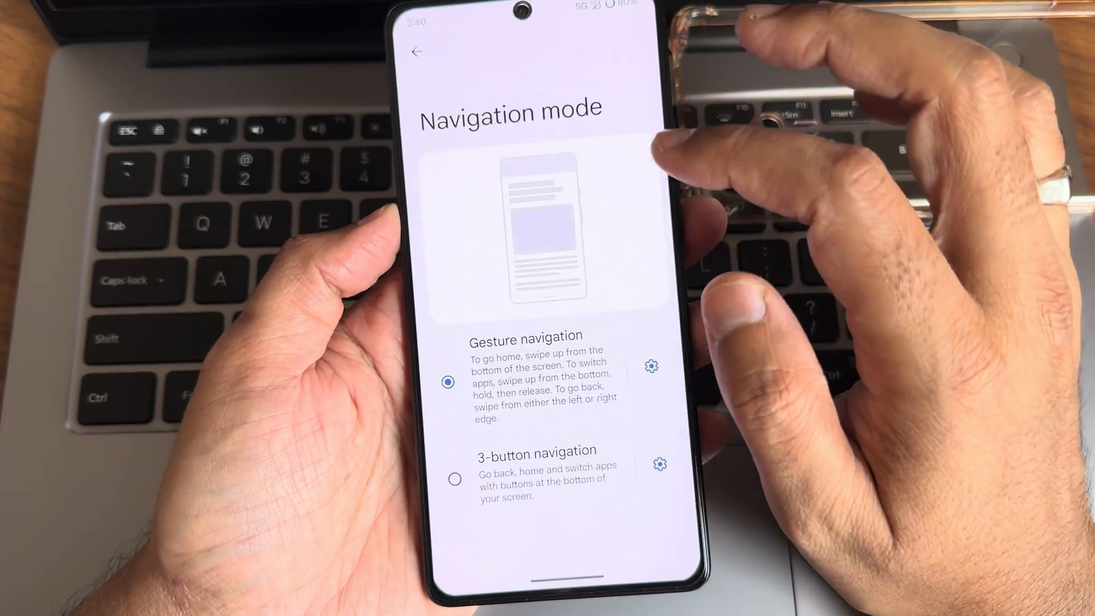
pyautogui.click(650, 366)
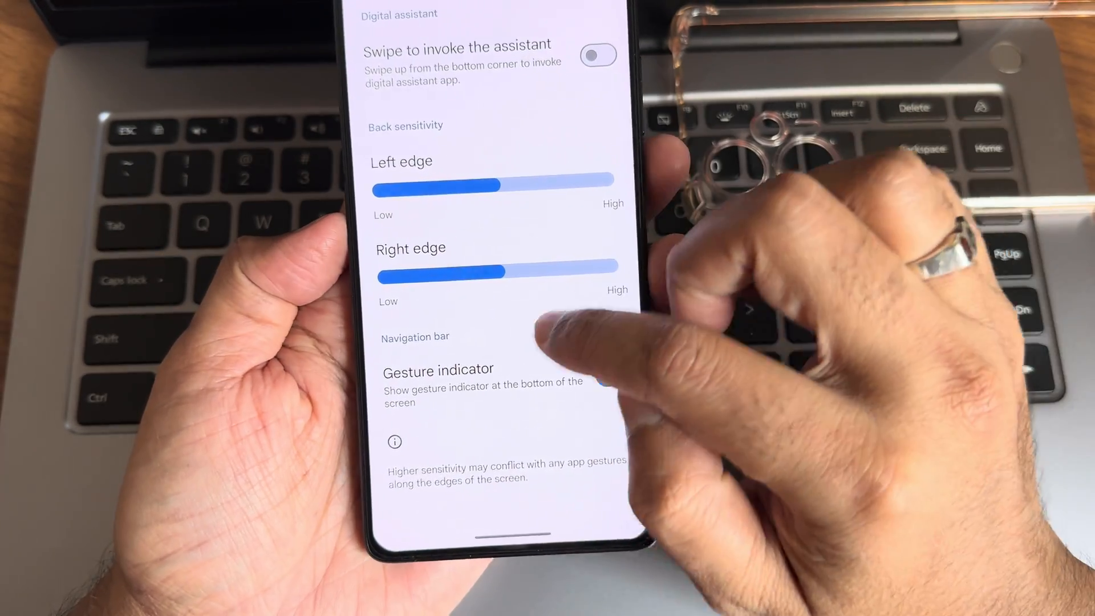
pyautogui.click(416, 337)
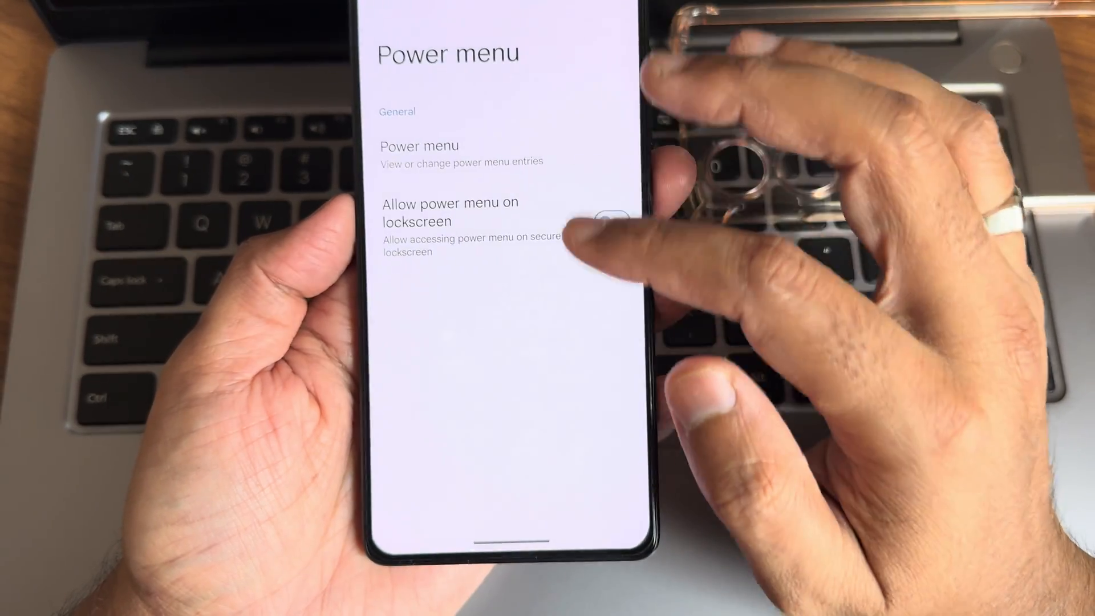
pyautogui.click(419, 146)
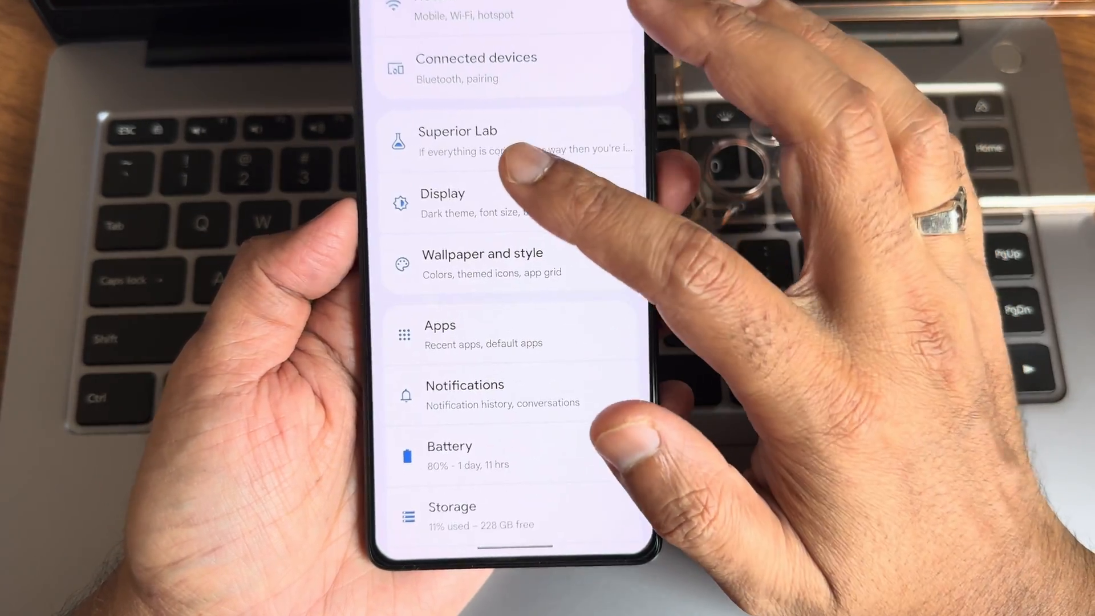
pyautogui.click(443, 203)
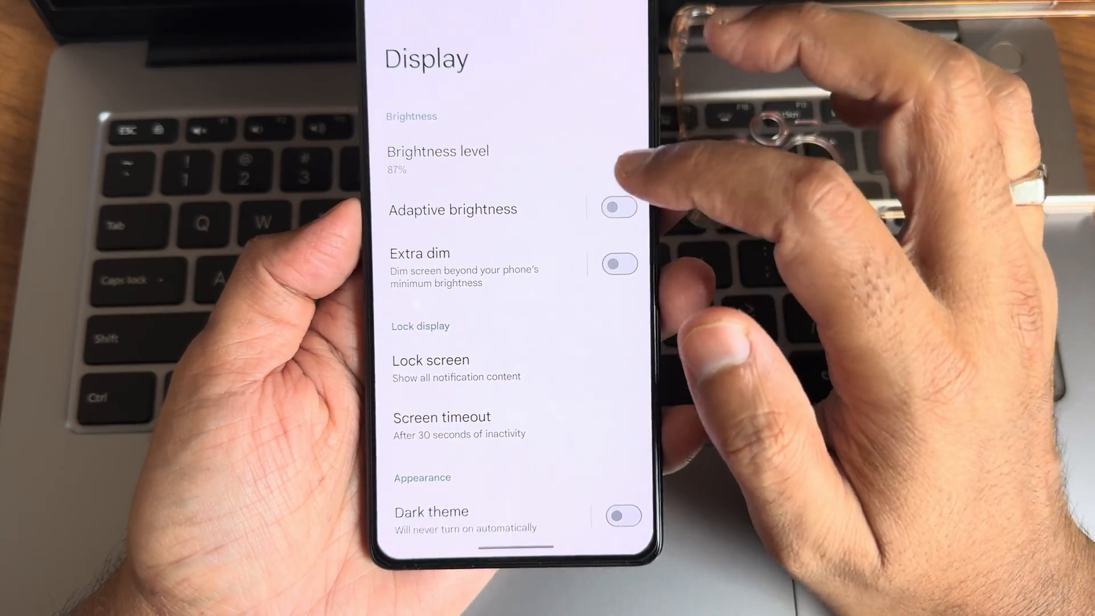
pyautogui.click(455, 369)
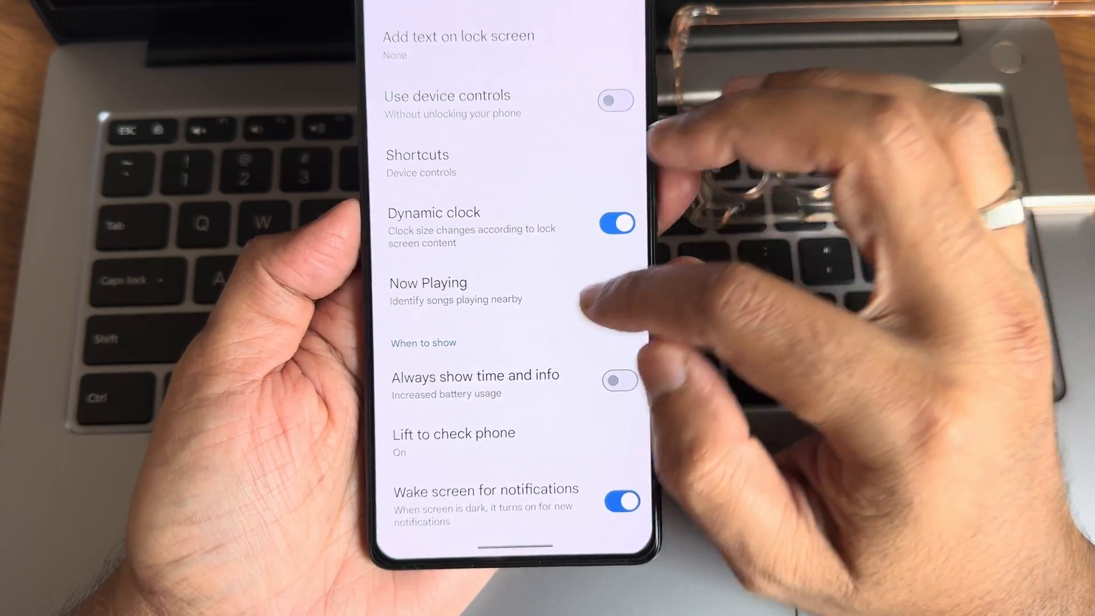
pyautogui.scroll(-3)
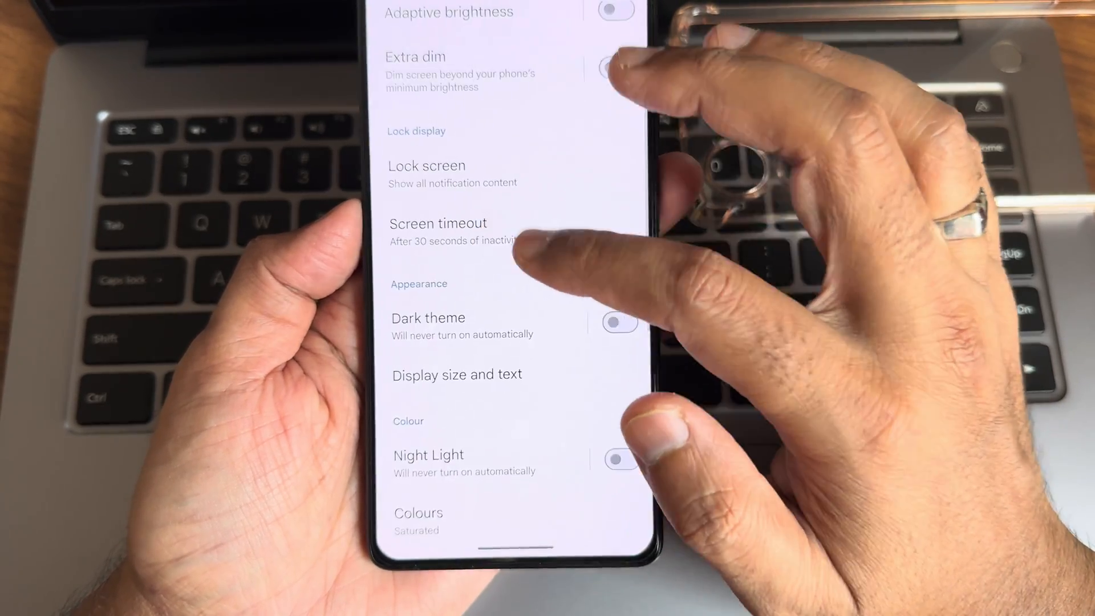
pyautogui.click(429, 318)
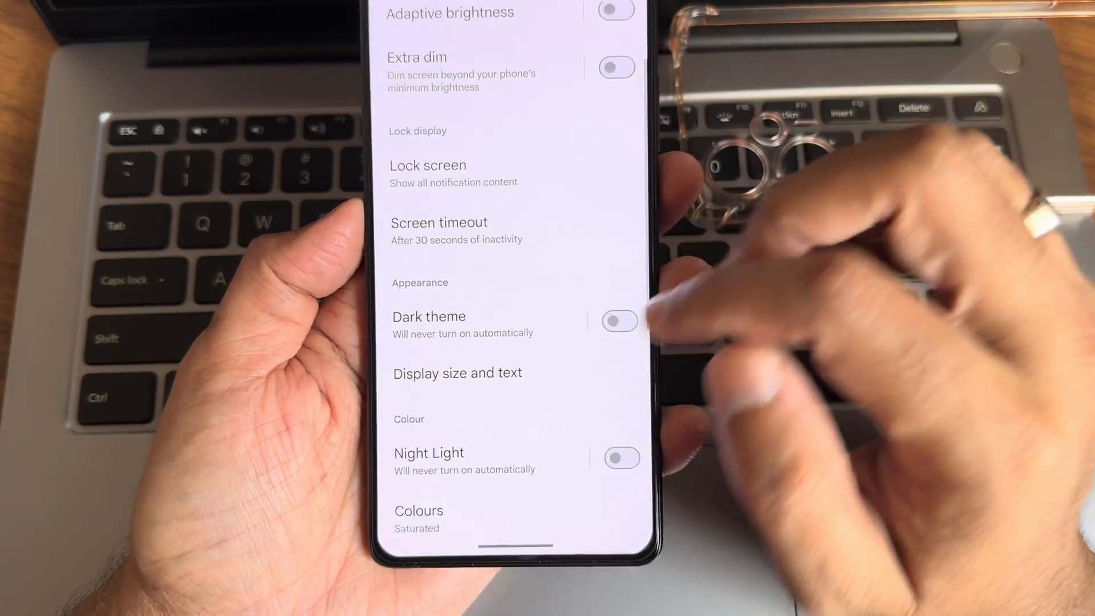
pyautogui.click(429, 453)
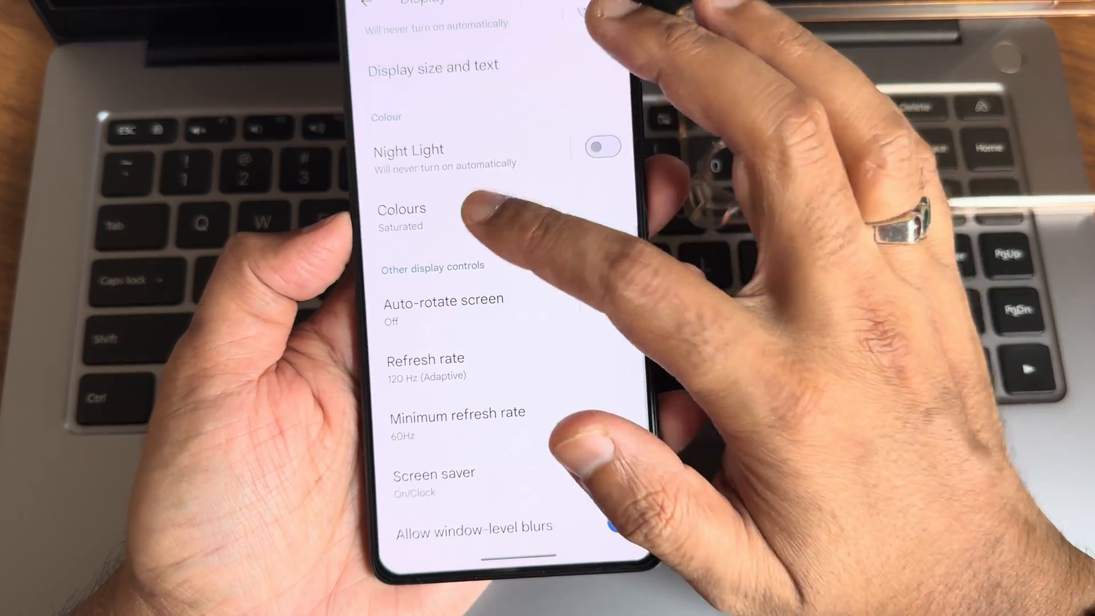
pyautogui.click(402, 217)
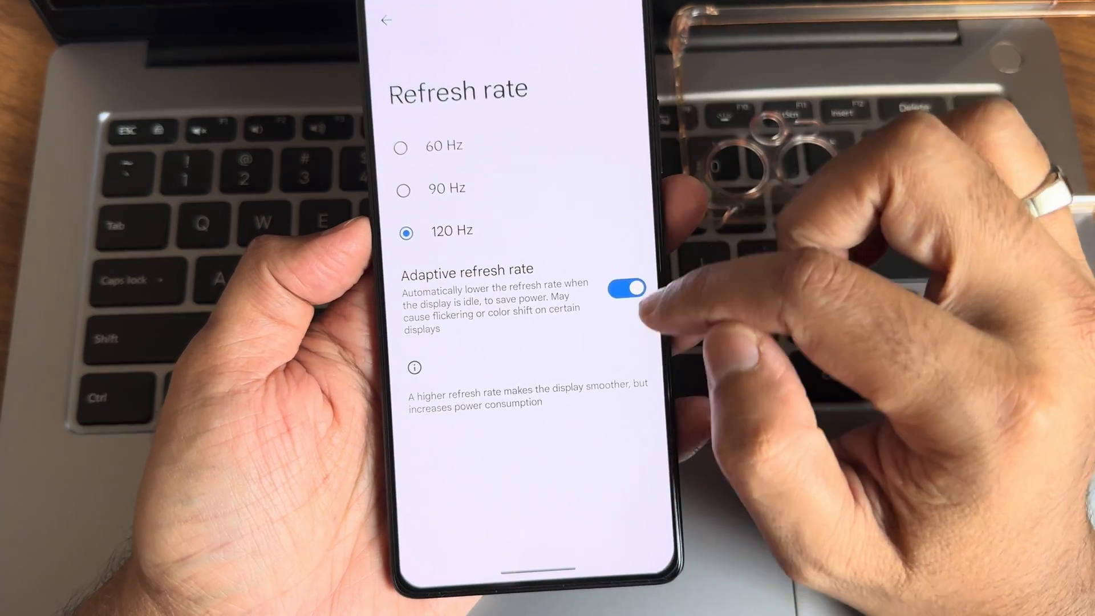
pyautogui.click(385, 21)
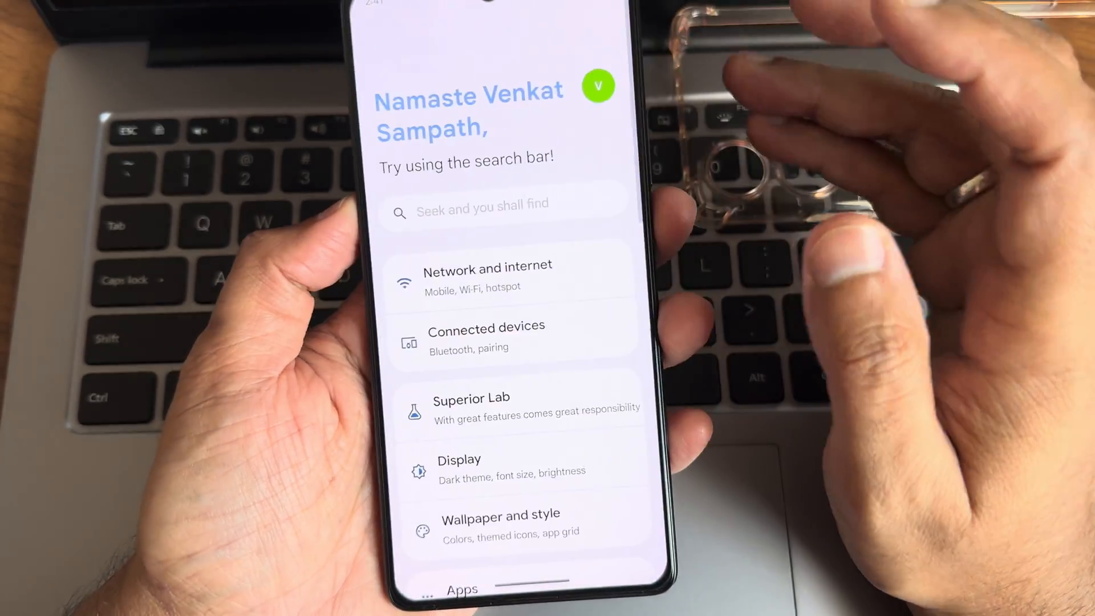
pyautogui.scroll(-3)
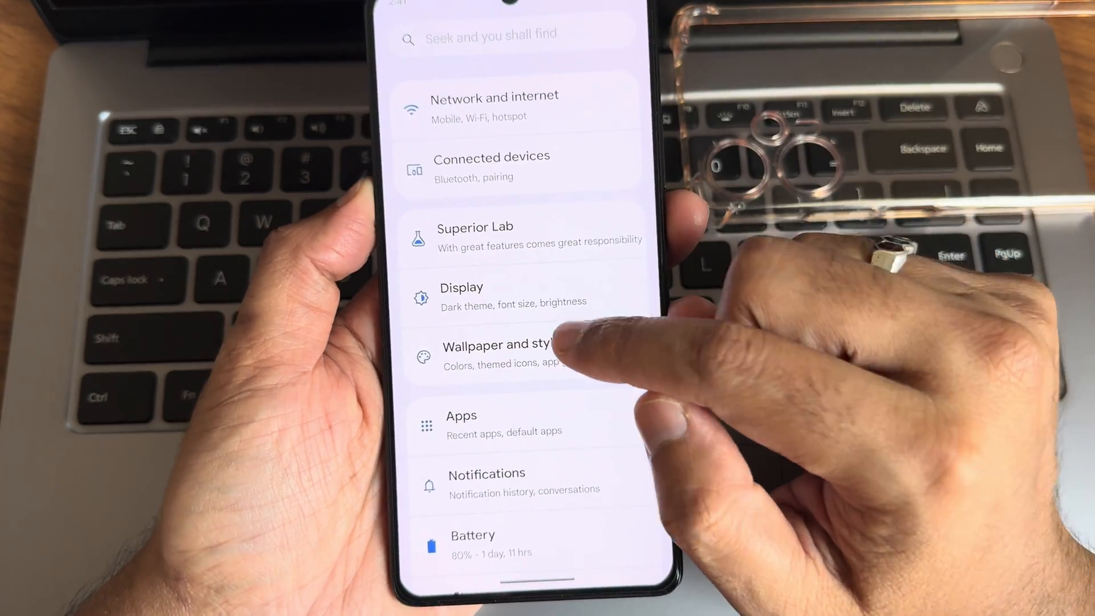
# - Preview home screen styling and a live wallpaper in Wallpaper and style, then go to Battery
pyautogui.click(496, 354)
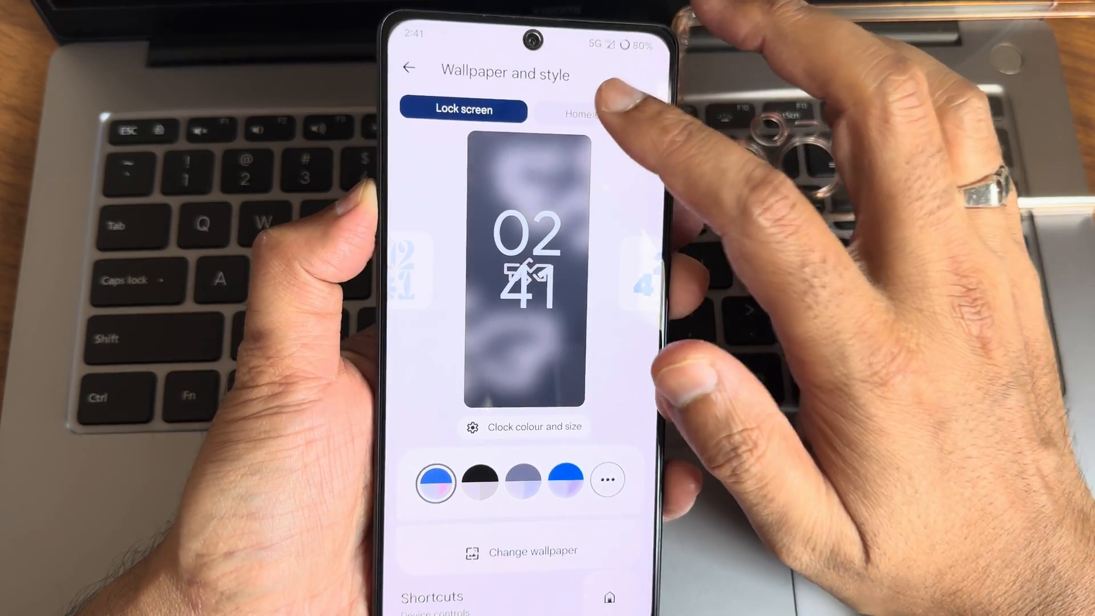
pyautogui.click(562, 101)
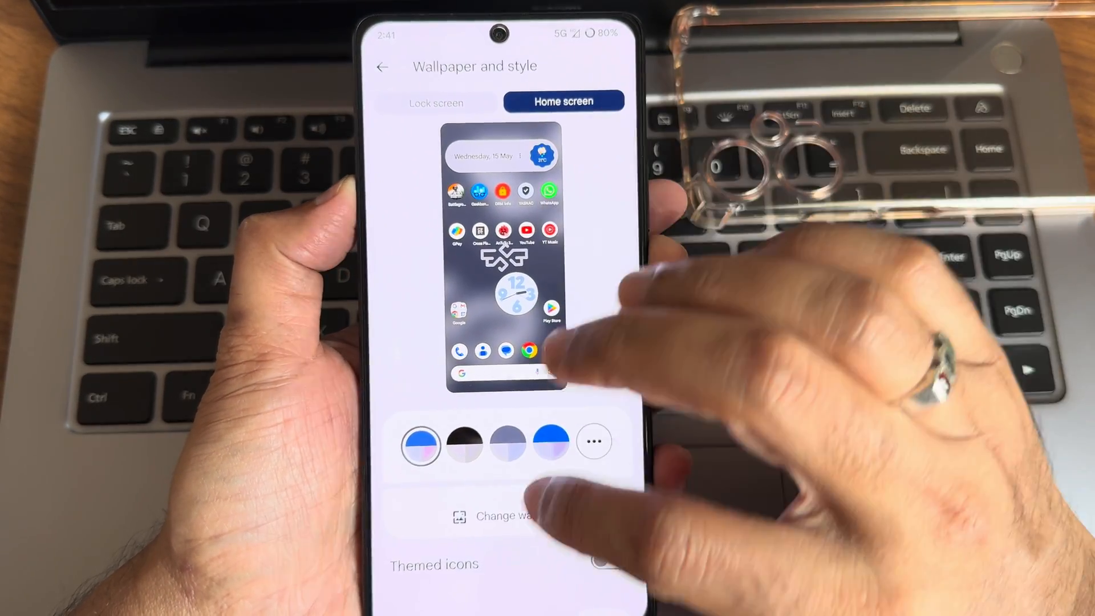
pyautogui.click(496, 516)
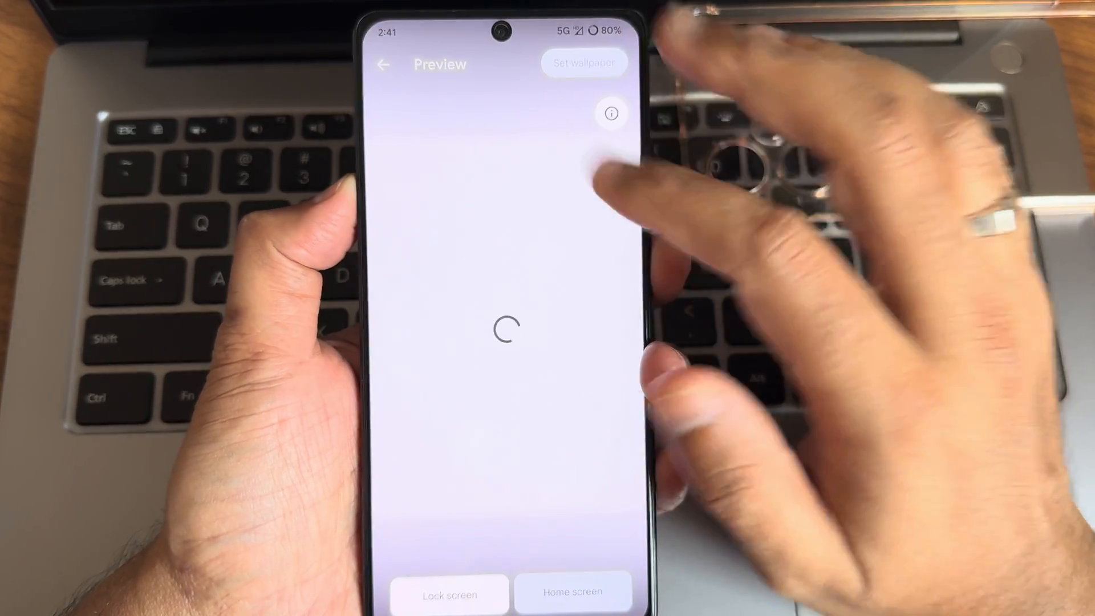
pyautogui.click(383, 64)
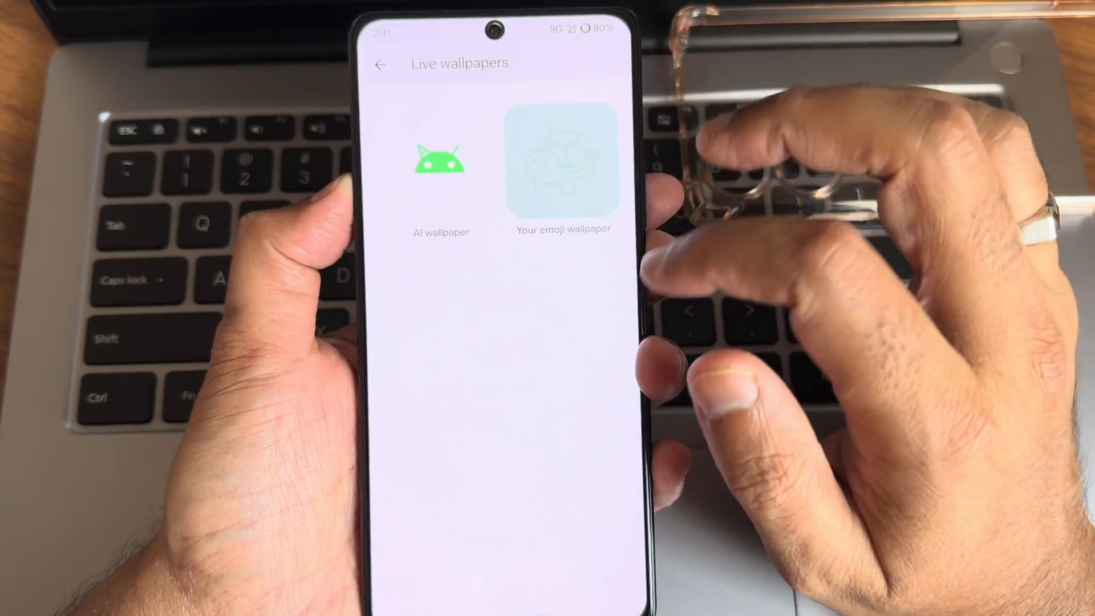
pyautogui.click(381, 64)
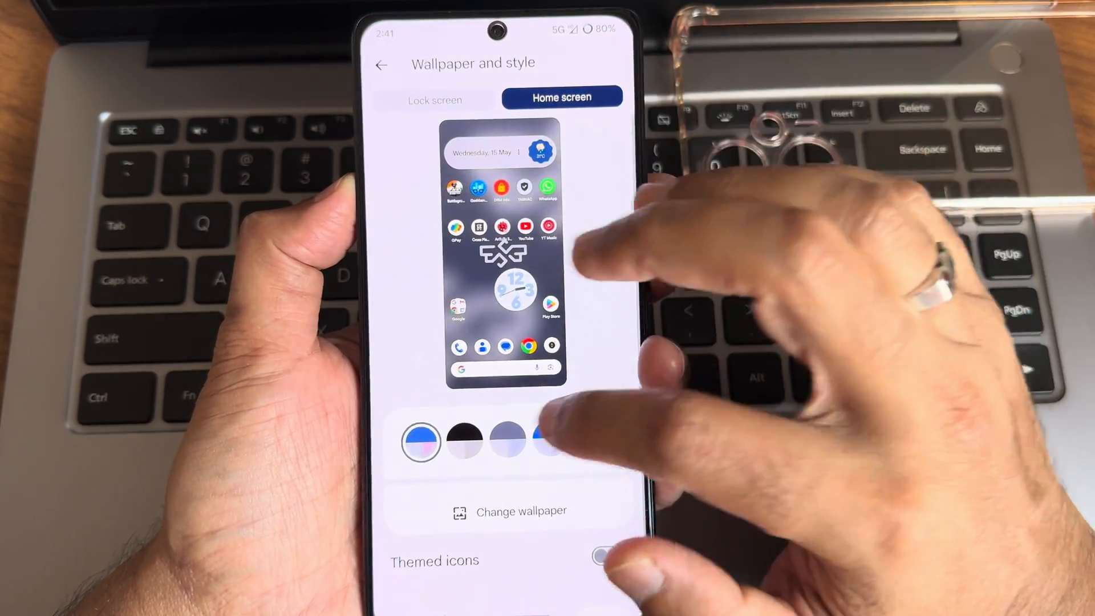
pyautogui.scroll(-3)
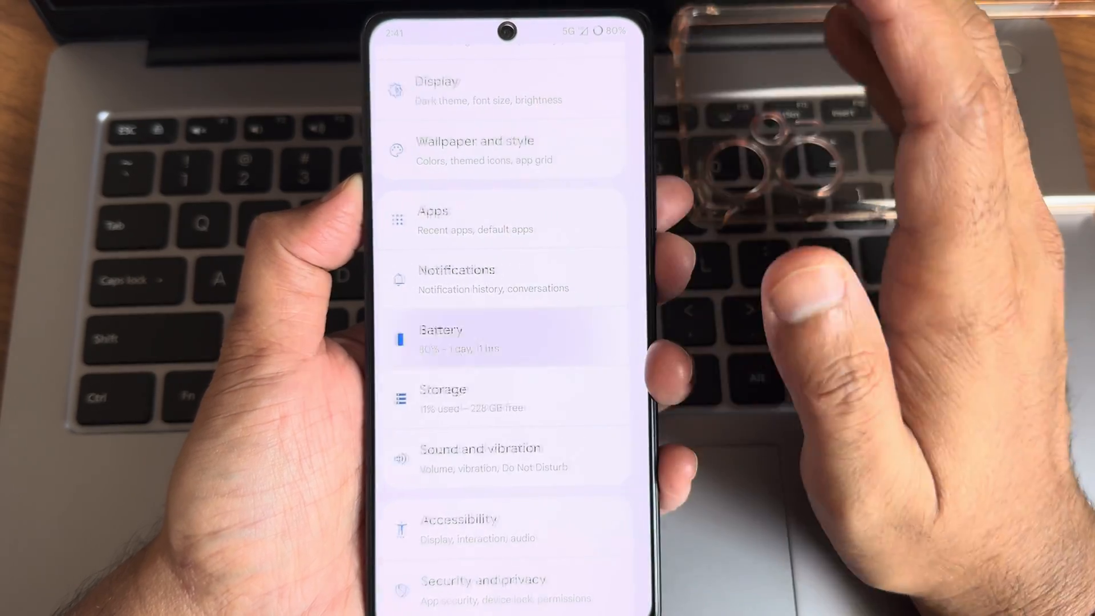
pyautogui.click(454, 339)
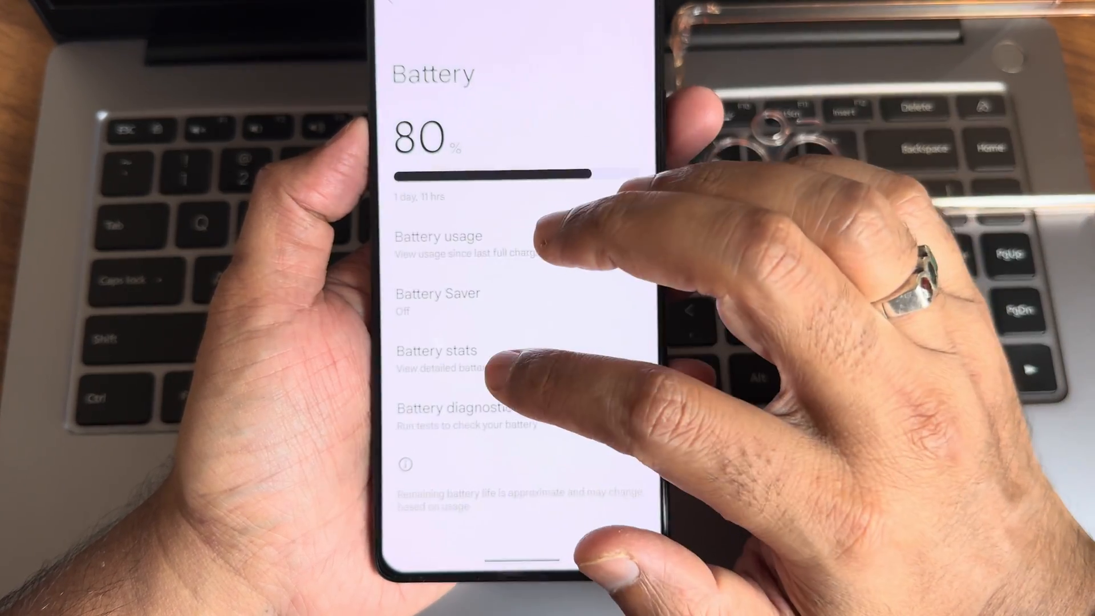
# - View Sound and vibration's Dolby Atmos settings, then bring up the Clear speaker feature
pyautogui.click(438, 300)
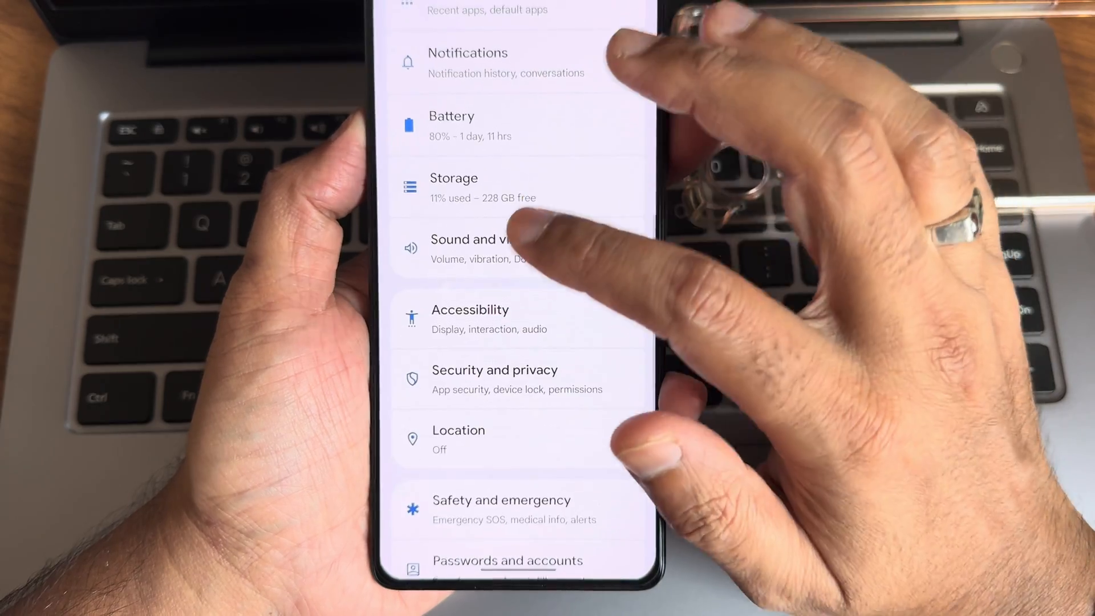
pyautogui.click(475, 249)
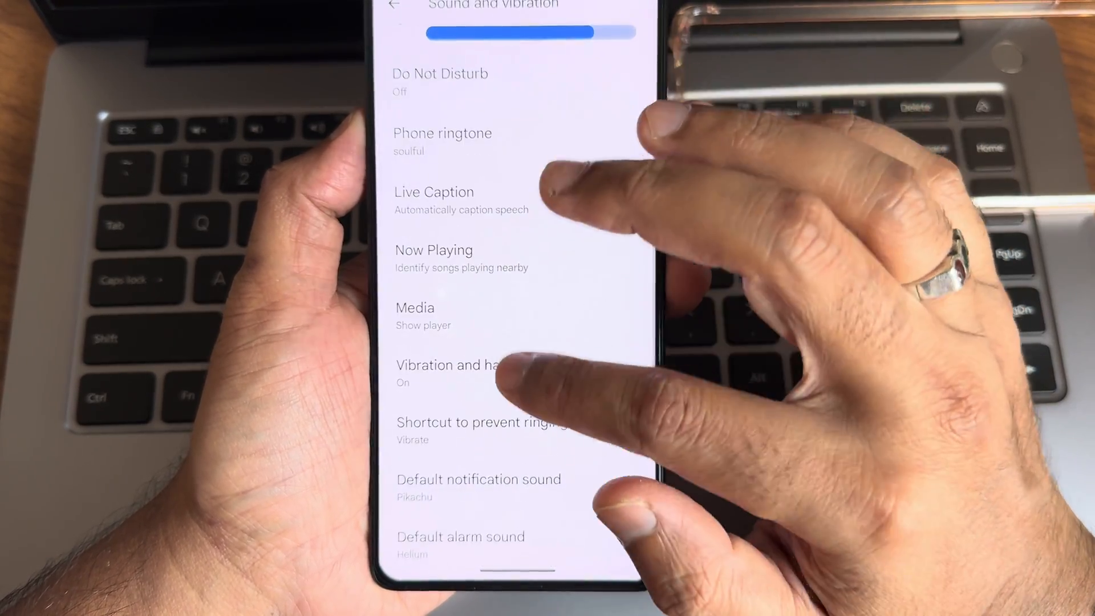
pyautogui.scroll(-3)
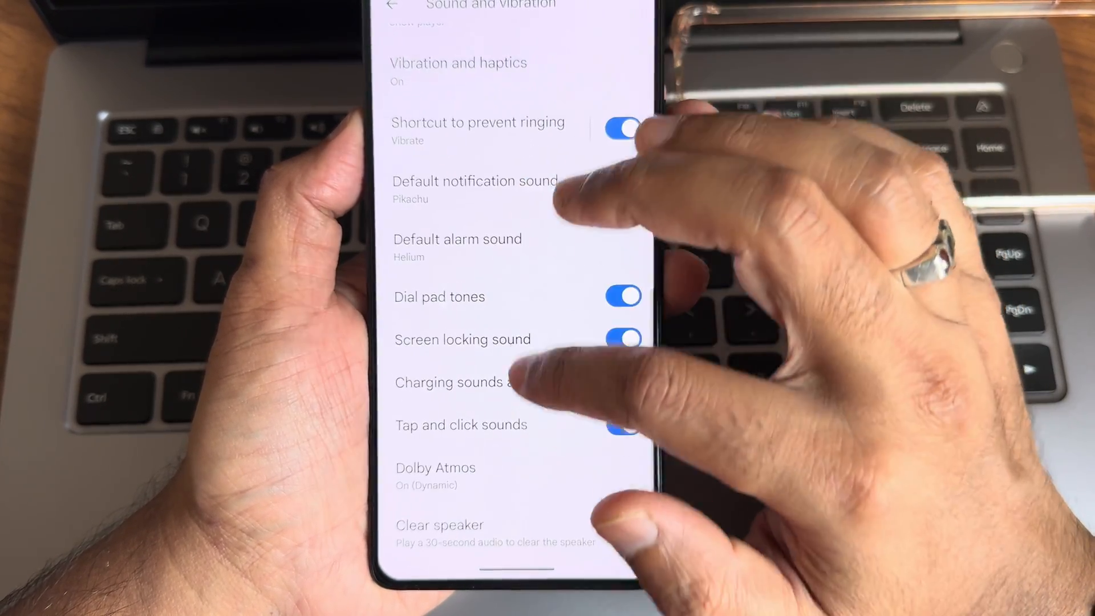
pyautogui.click(435, 475)
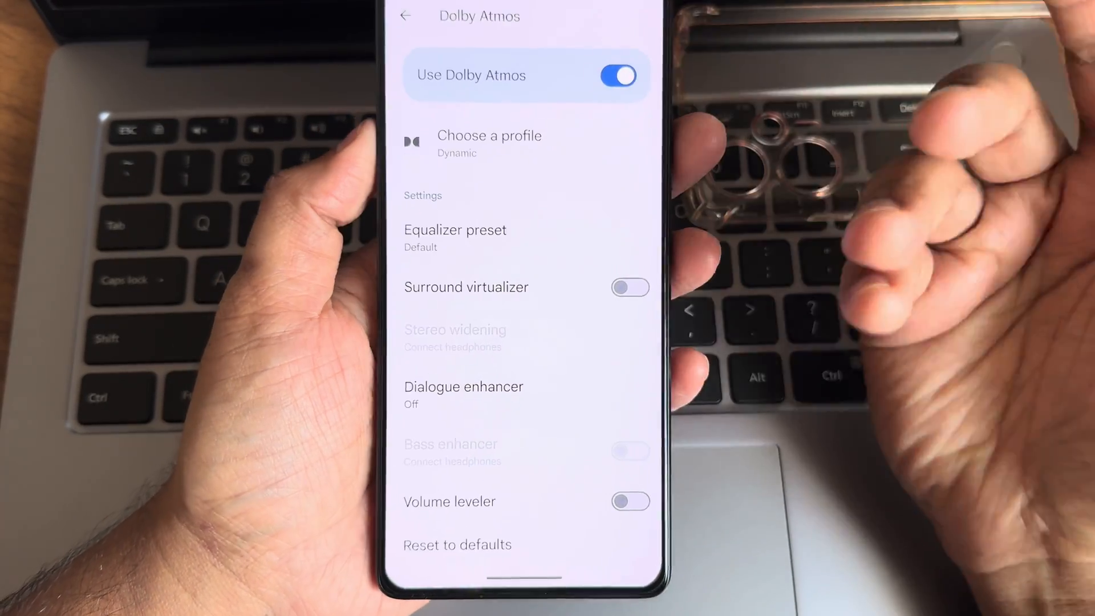
pyautogui.click(405, 15)
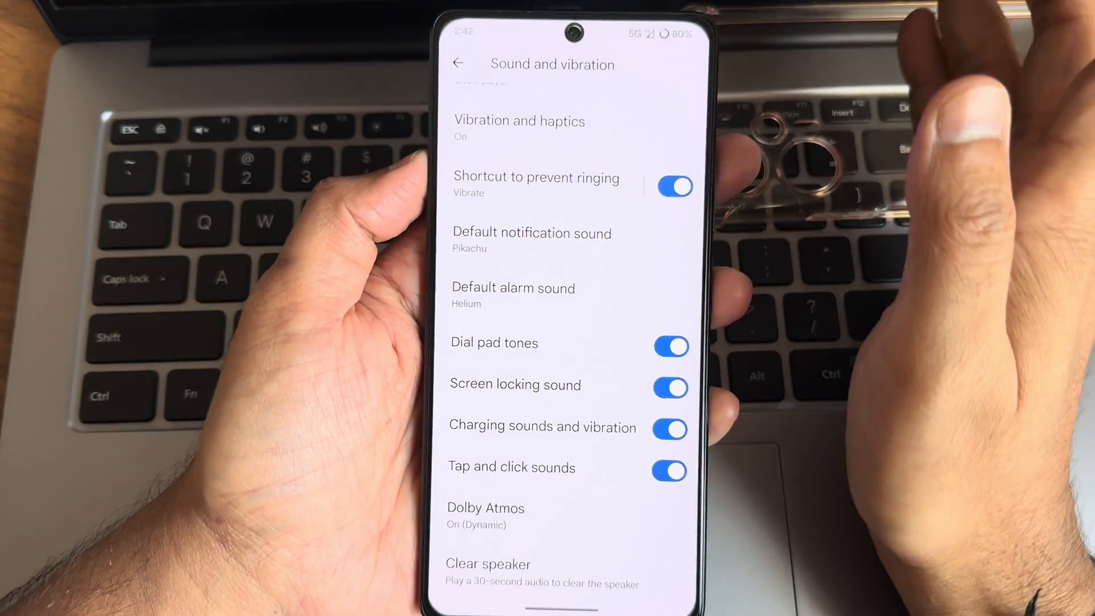
pyautogui.click(488, 573)
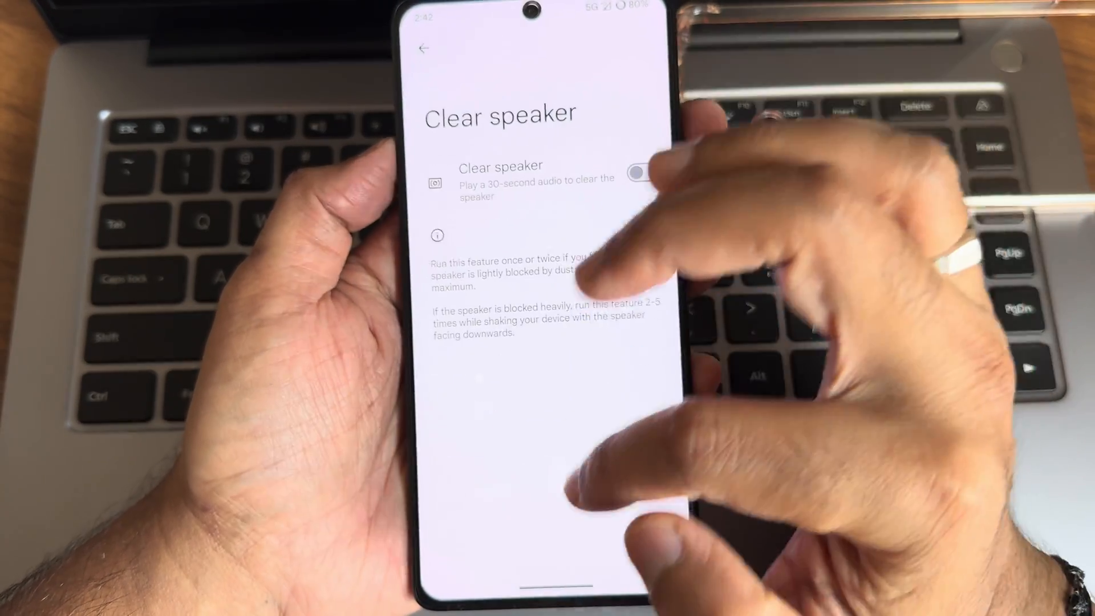
# - Review Security and privacy including More security and privacy, then exit to the home screen
pyautogui.click(422, 48)
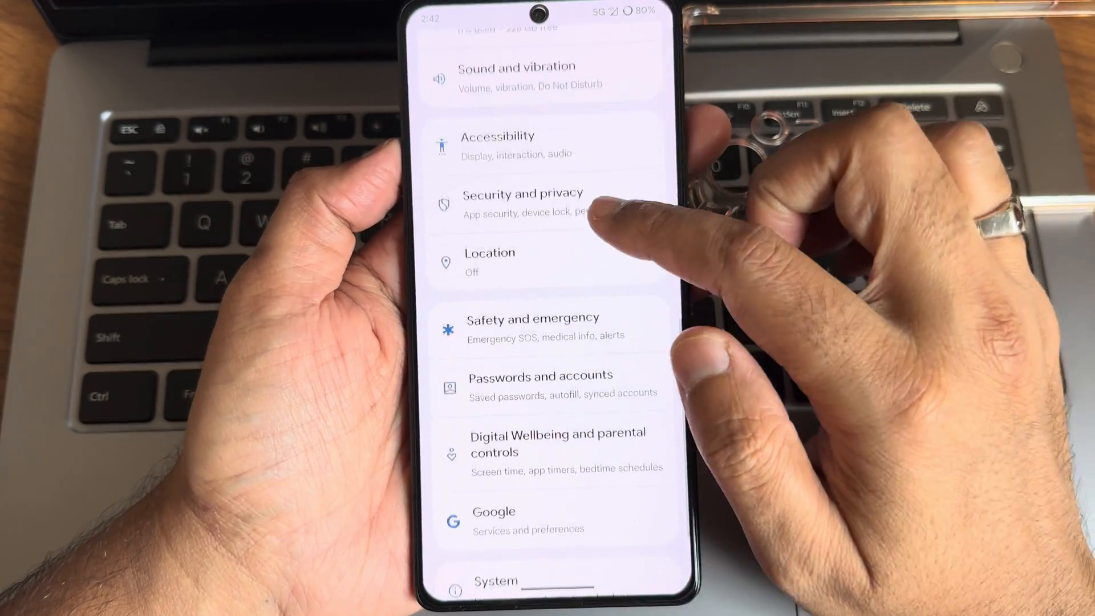
pyautogui.click(521, 203)
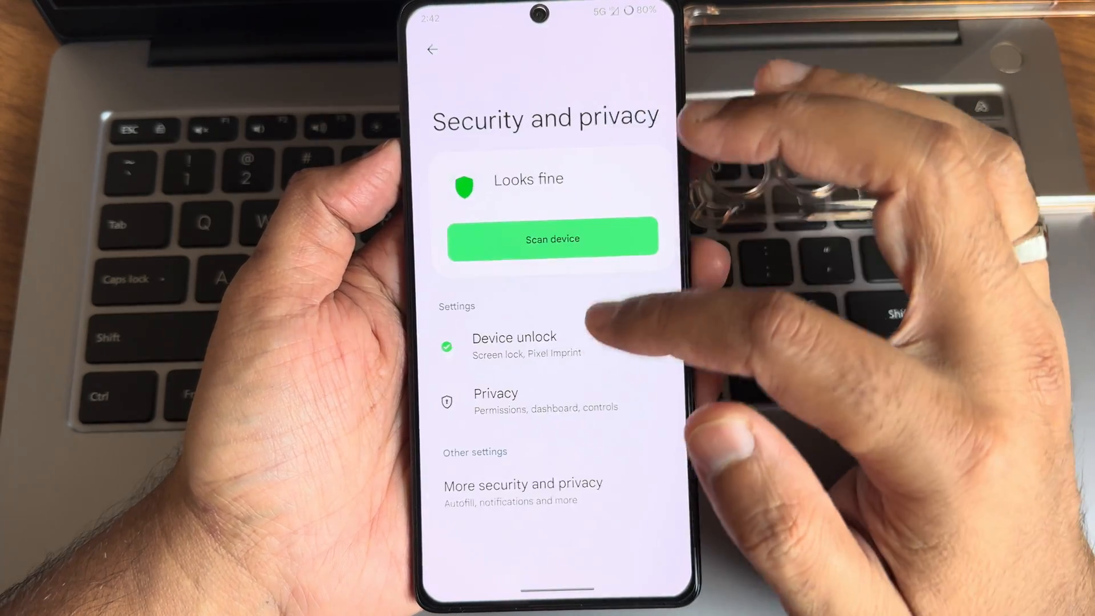
pyautogui.click(524, 484)
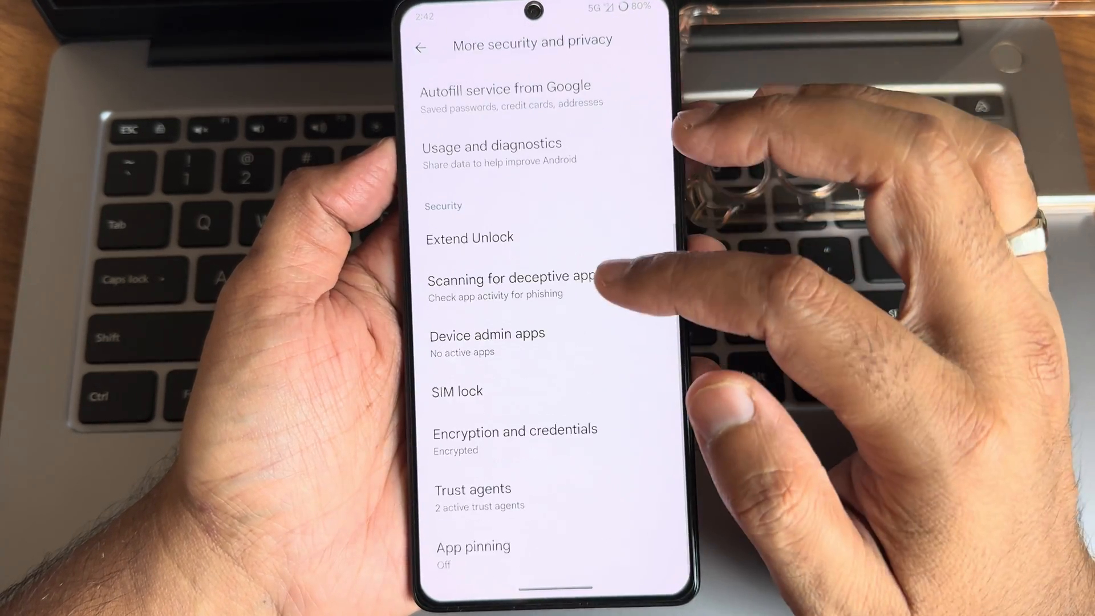
pyautogui.click(421, 46)
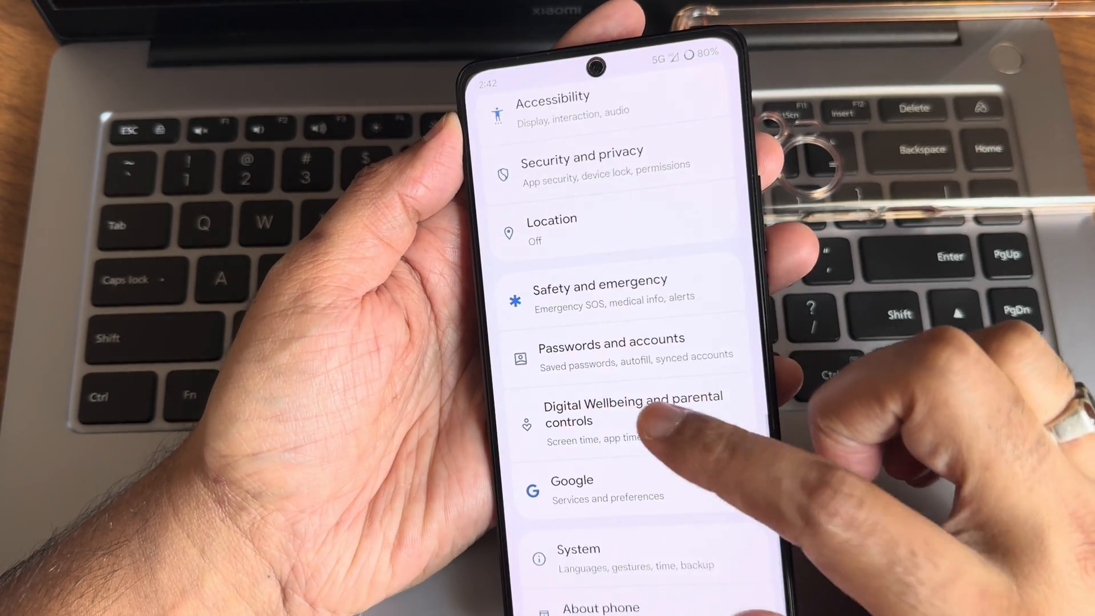
pyautogui.click(579, 164)
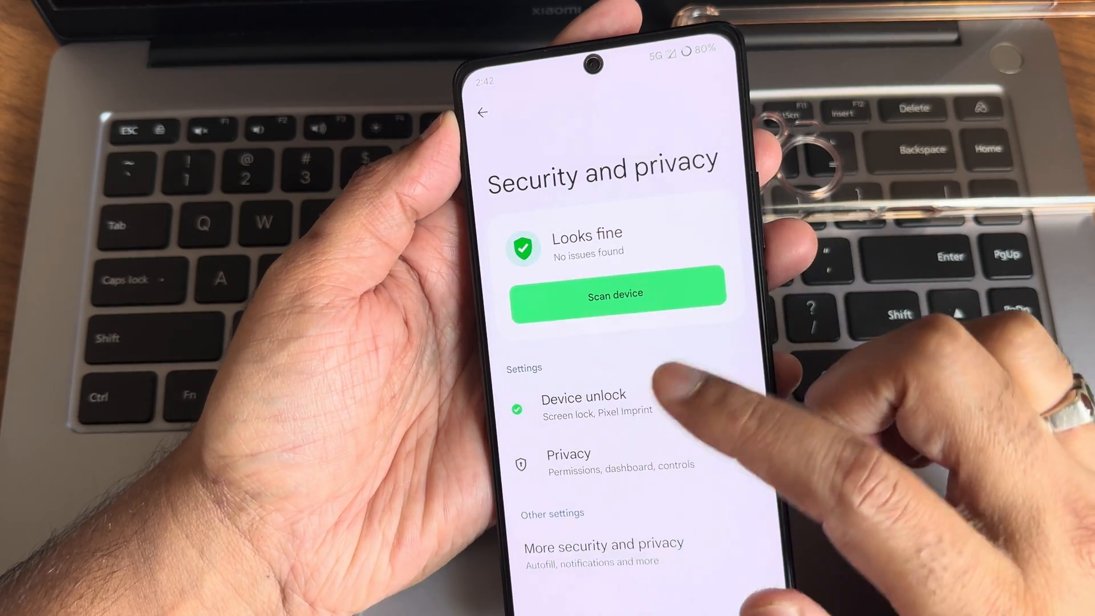
pyautogui.click(583, 398)
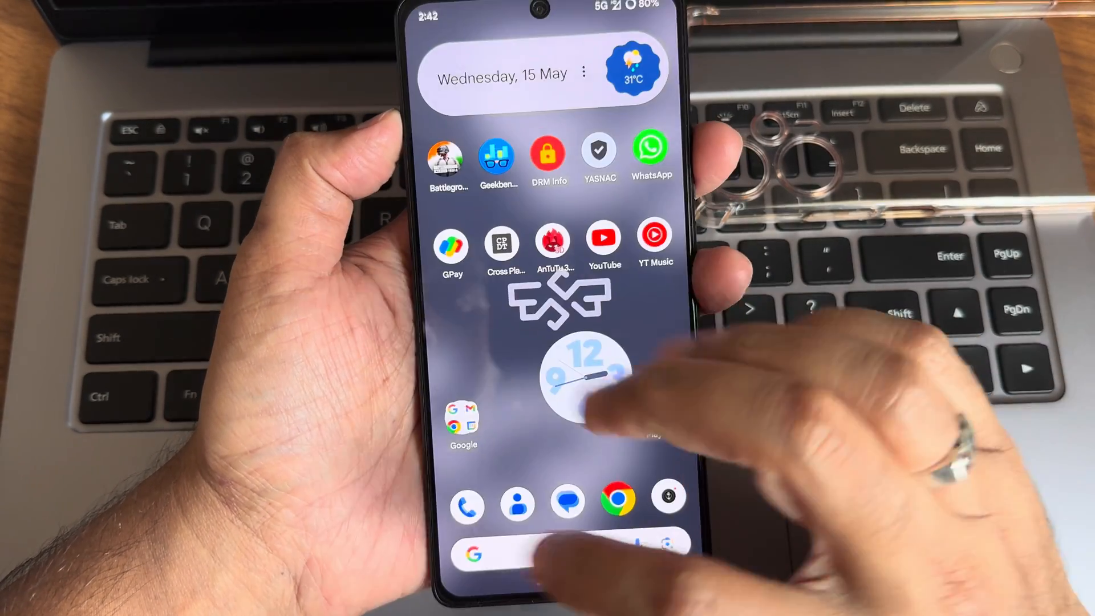
# - Enable call recording in Basic Call Recorder, allowing call-log access, and return to the app drawer
pyautogui.click(466, 497)
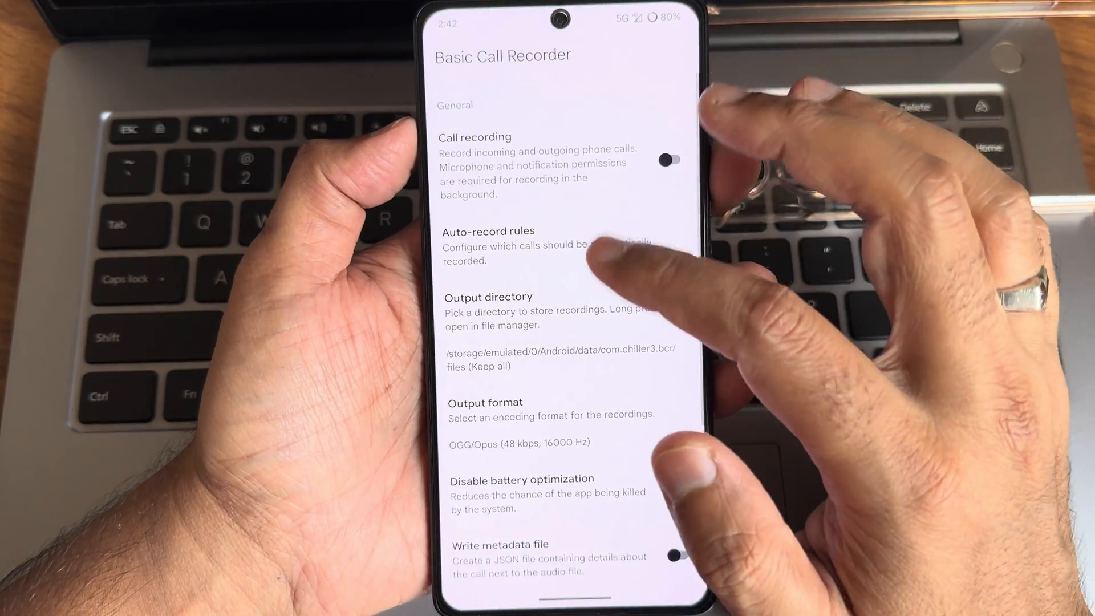
pyautogui.click(489, 310)
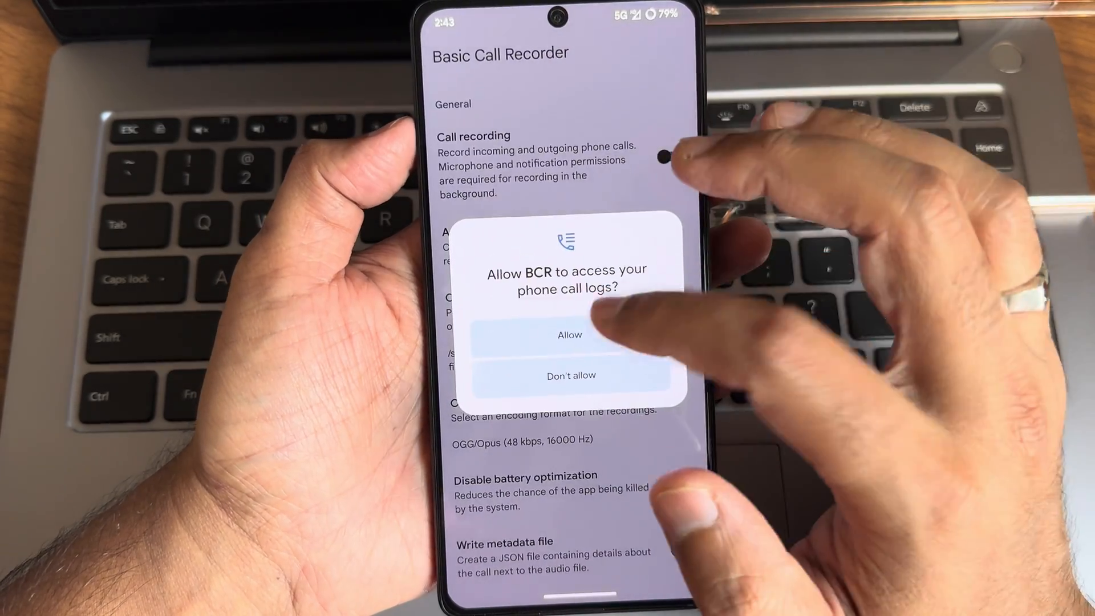
pyautogui.click(571, 335)
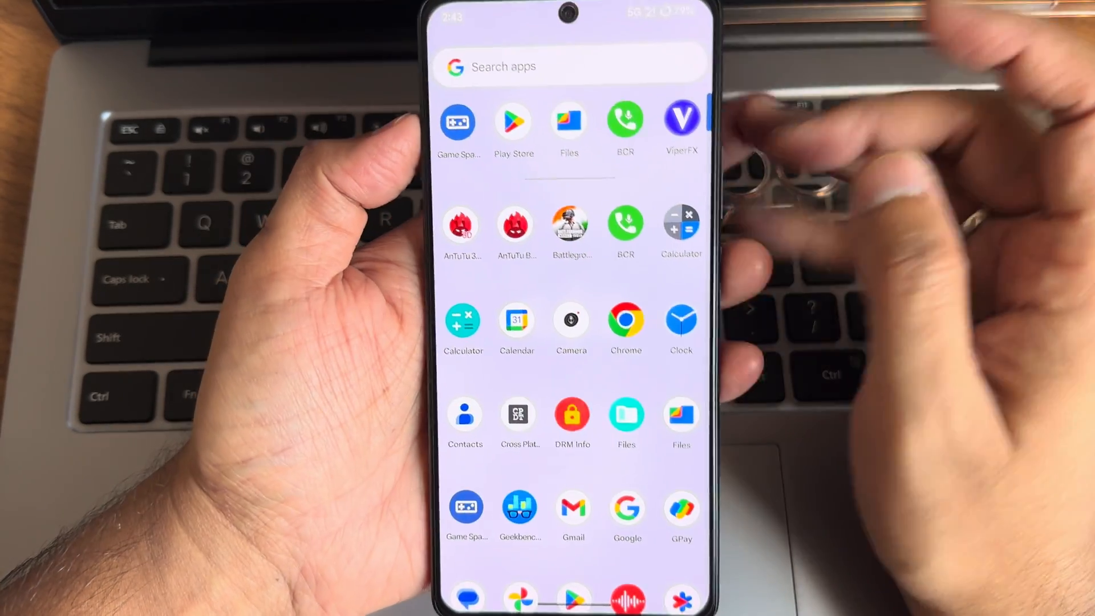
pyautogui.scroll(-3)
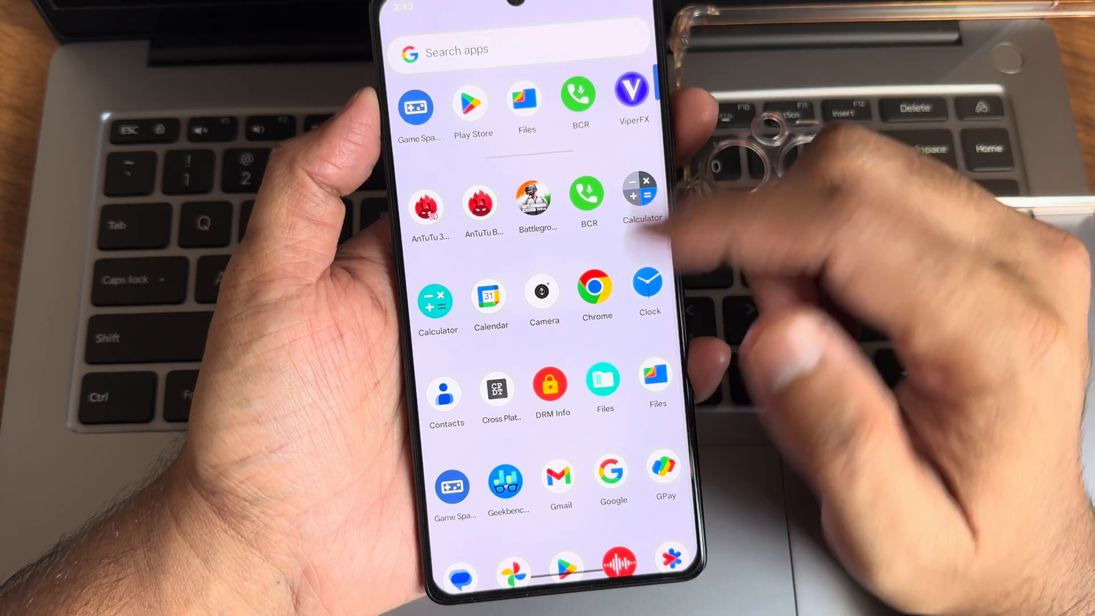
pyautogui.click(538, 201)
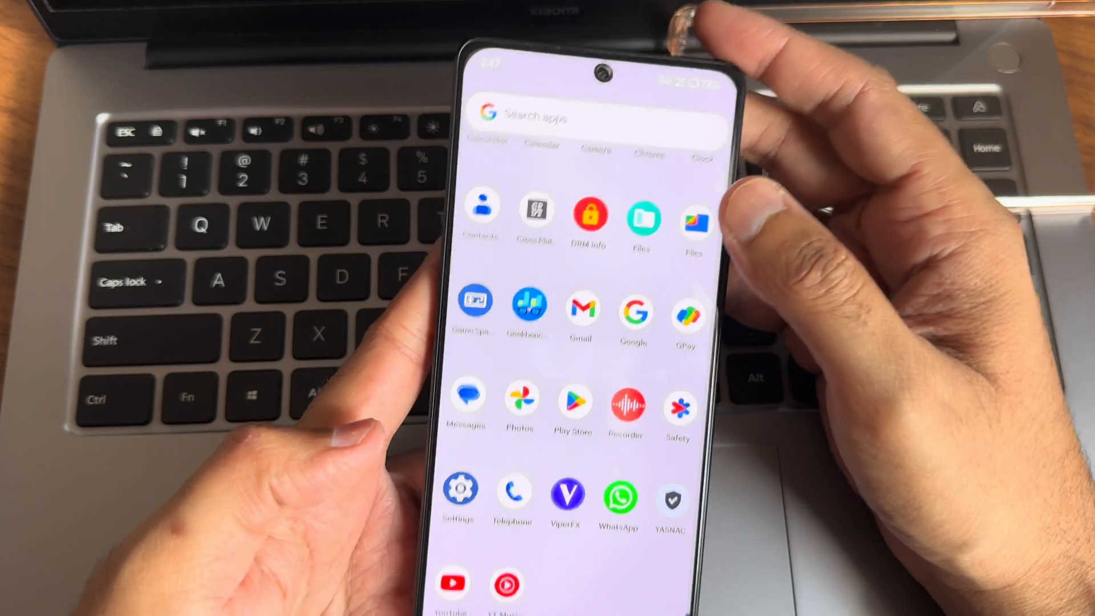
# - Scroll the app drawer back to the top showing AnTuTu, Calculator and Chrome
pyautogui.scroll(-3)
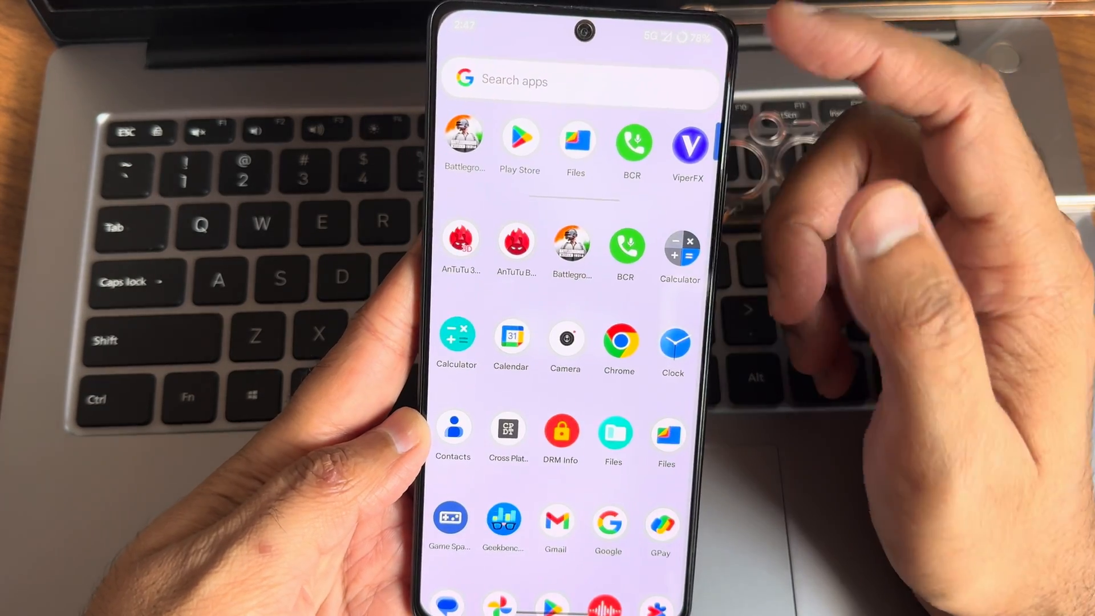